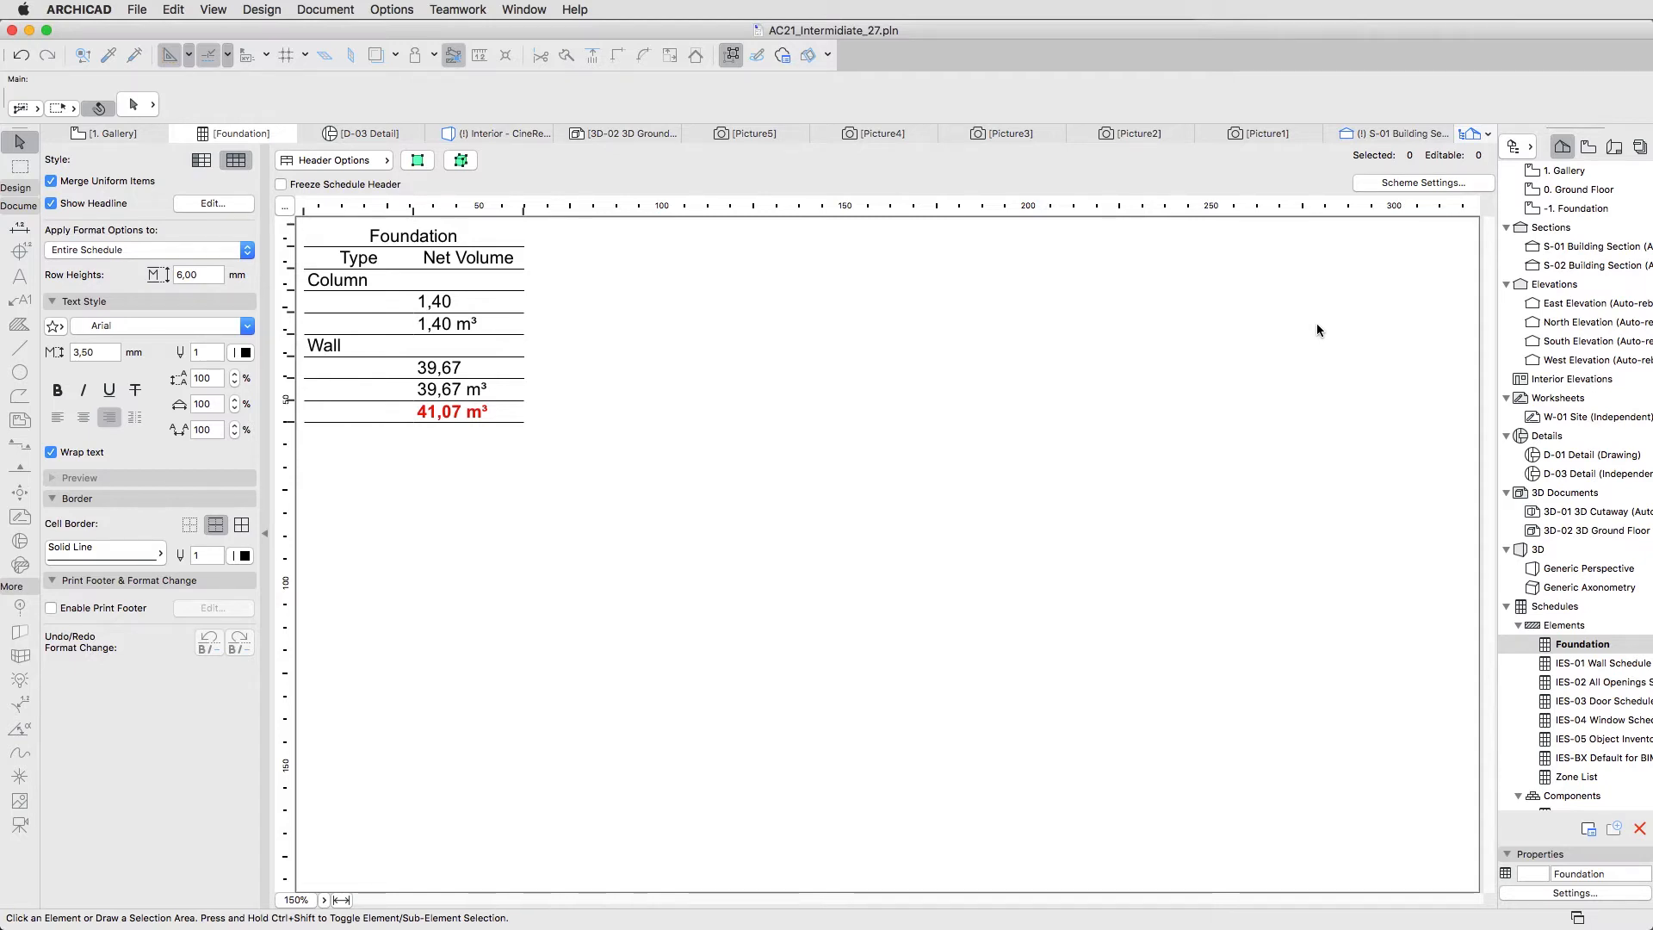
# Bring up Scheme Settings from the Foundation schedule, showing its criteria and fields.
pyautogui.click(1423, 182)
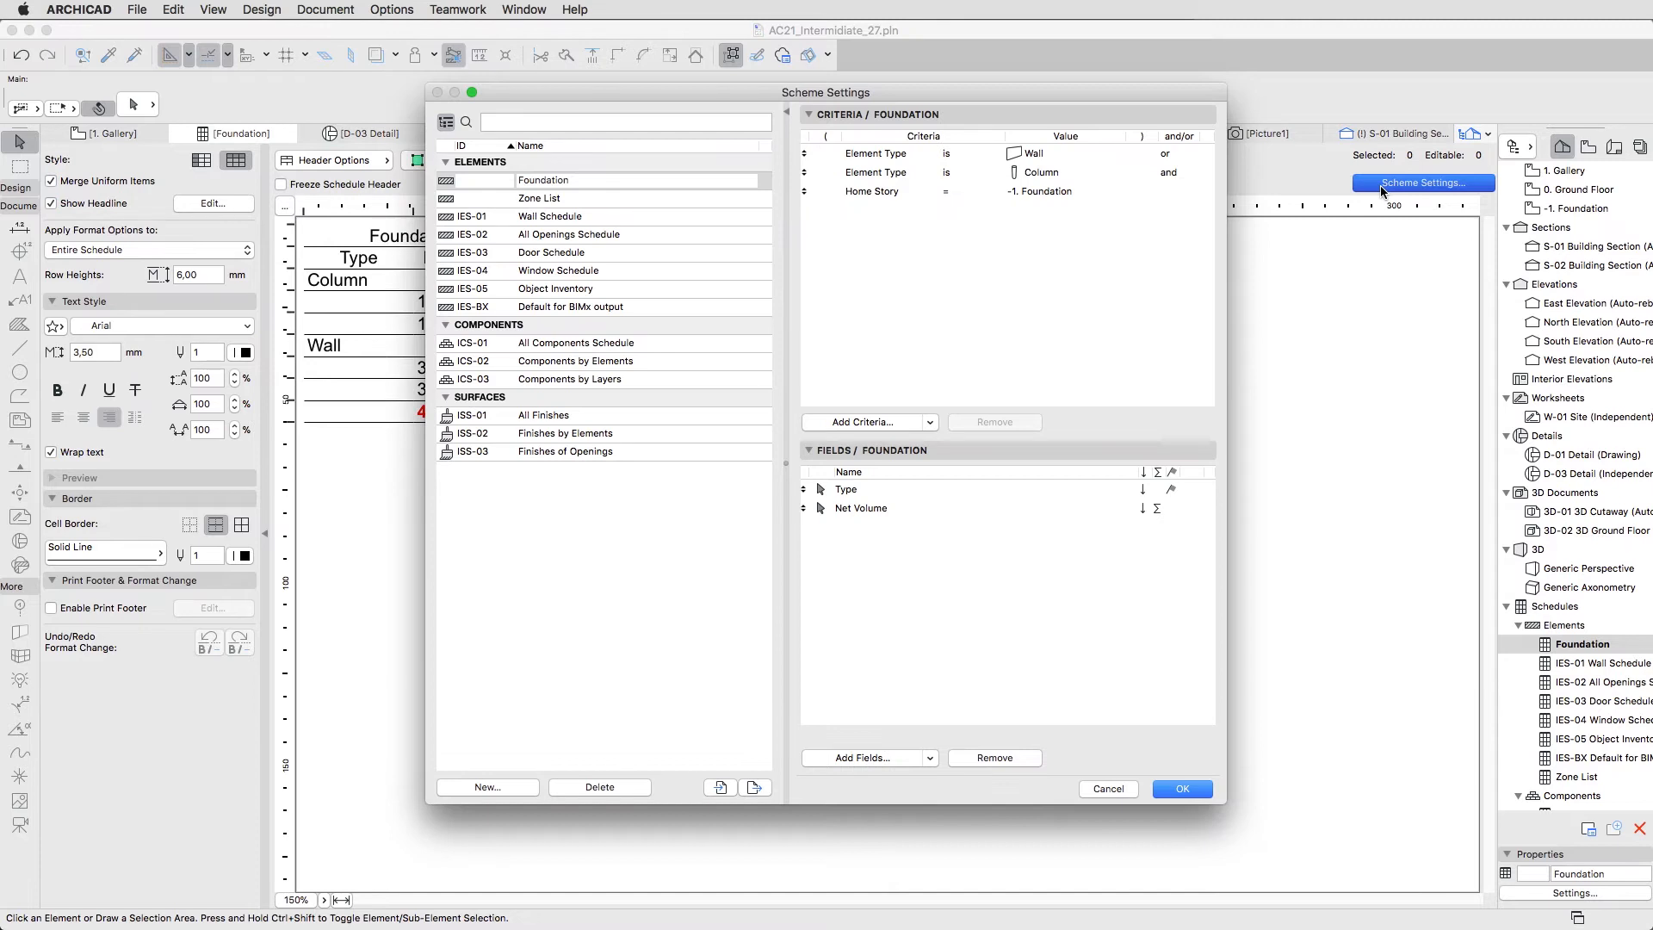
pyautogui.moveTo(864, 661)
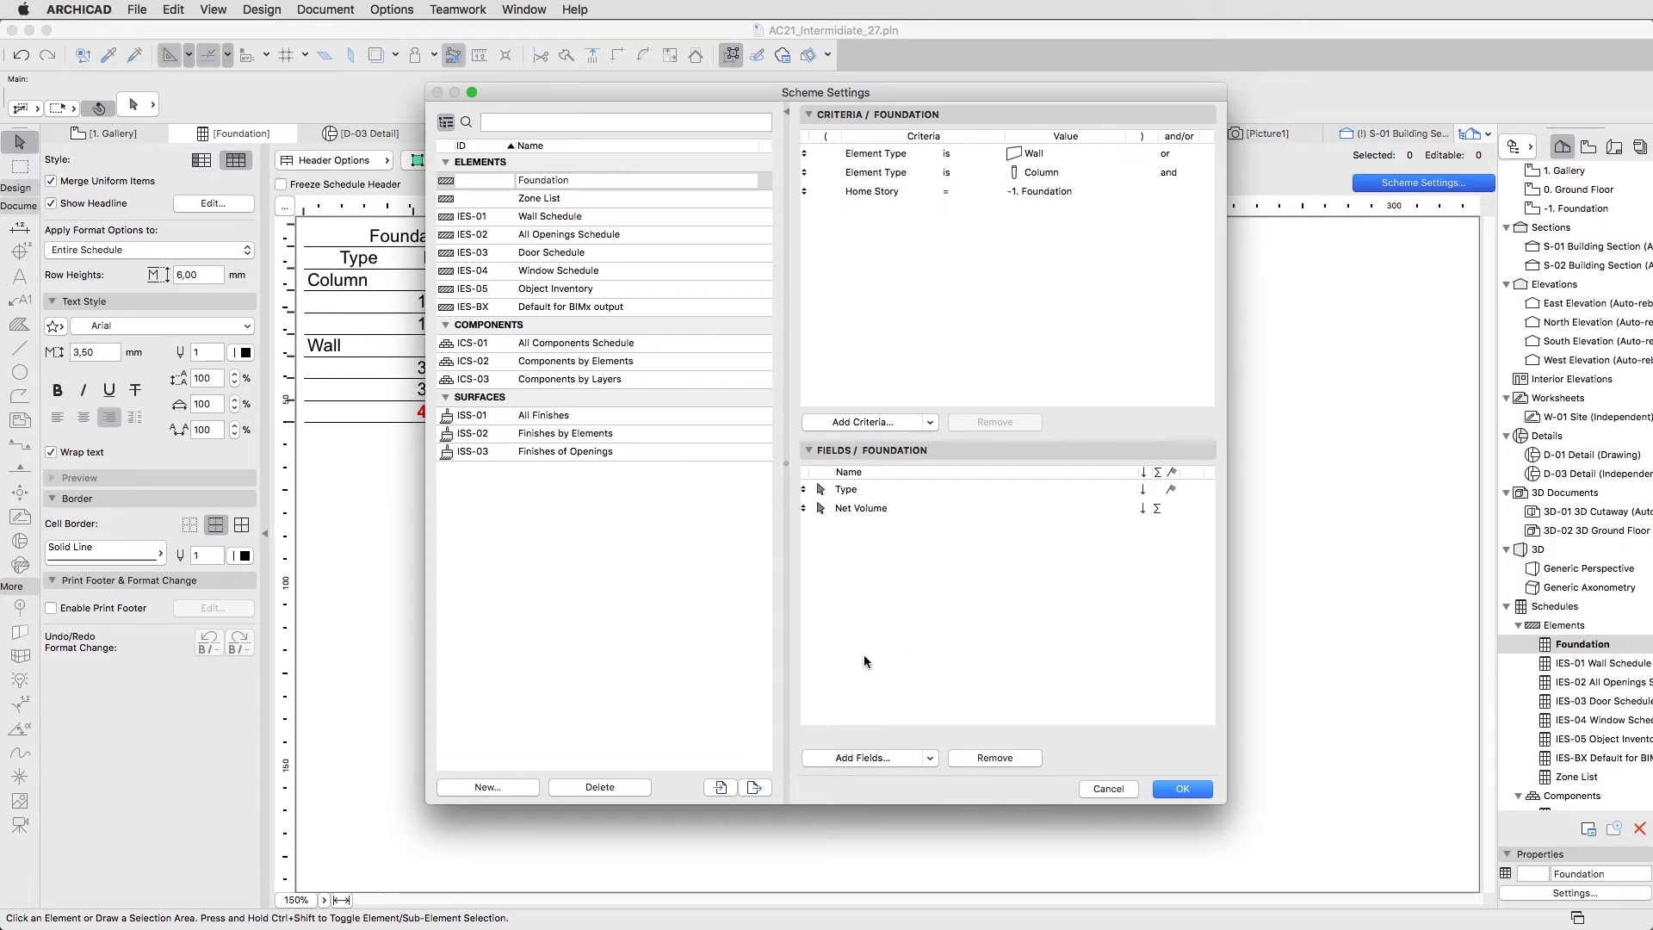
# Create a new Components schedule scheme named 'Load-Bearing Slabs'.
pyautogui.click(486, 786)
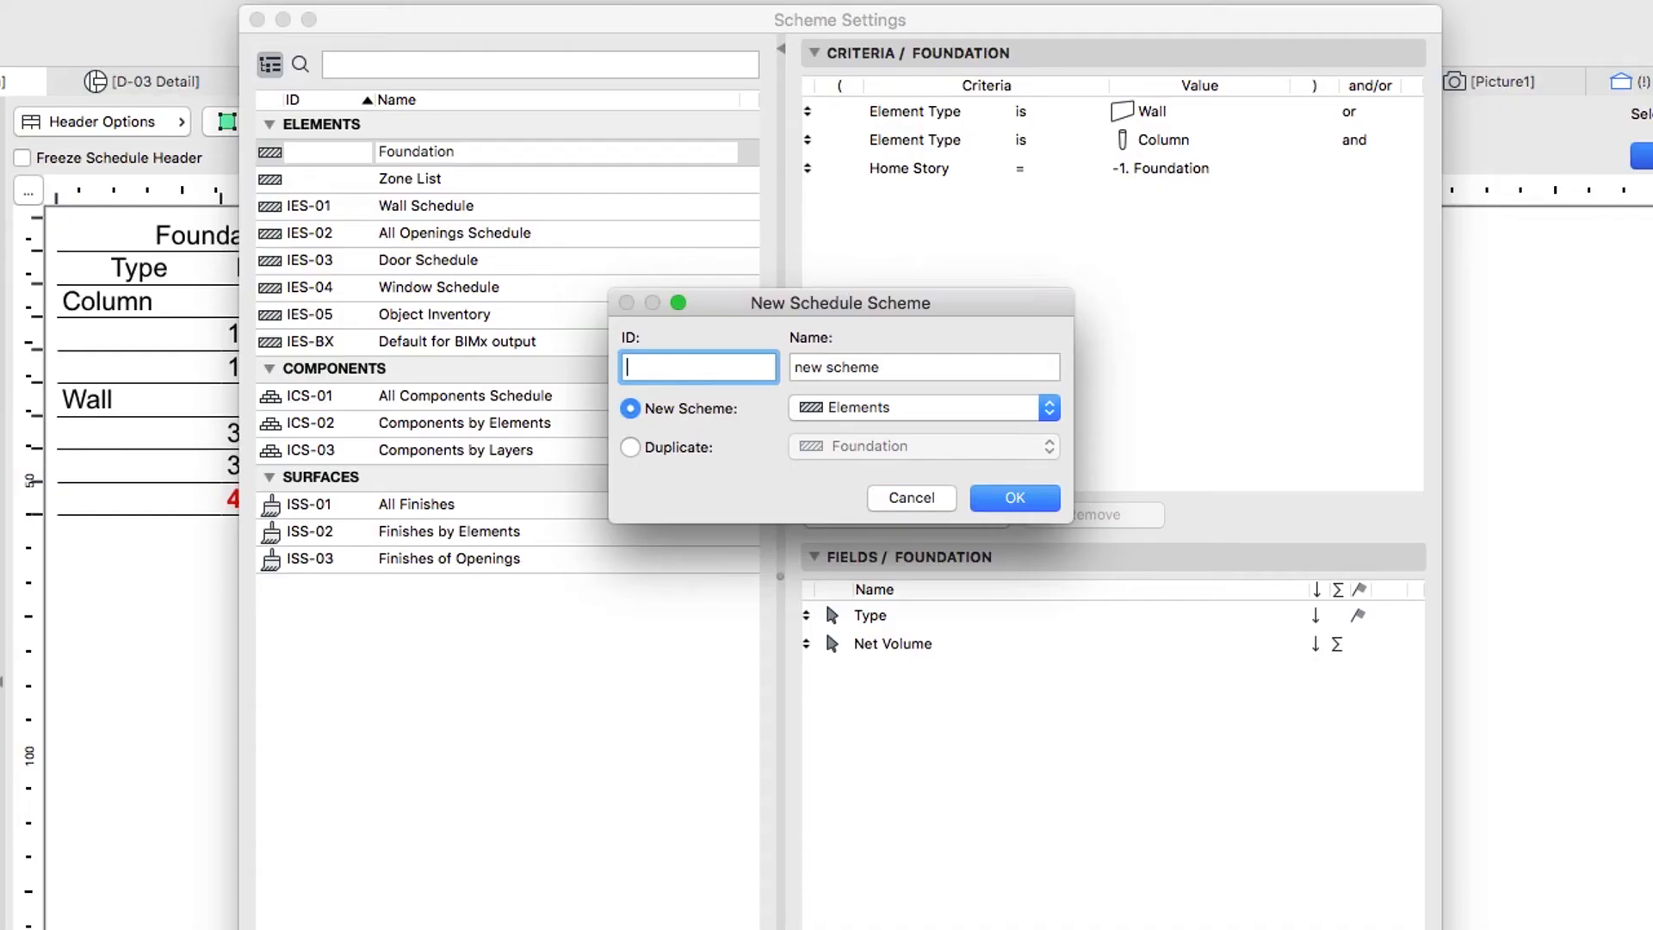
pyautogui.moveTo(919, 448)
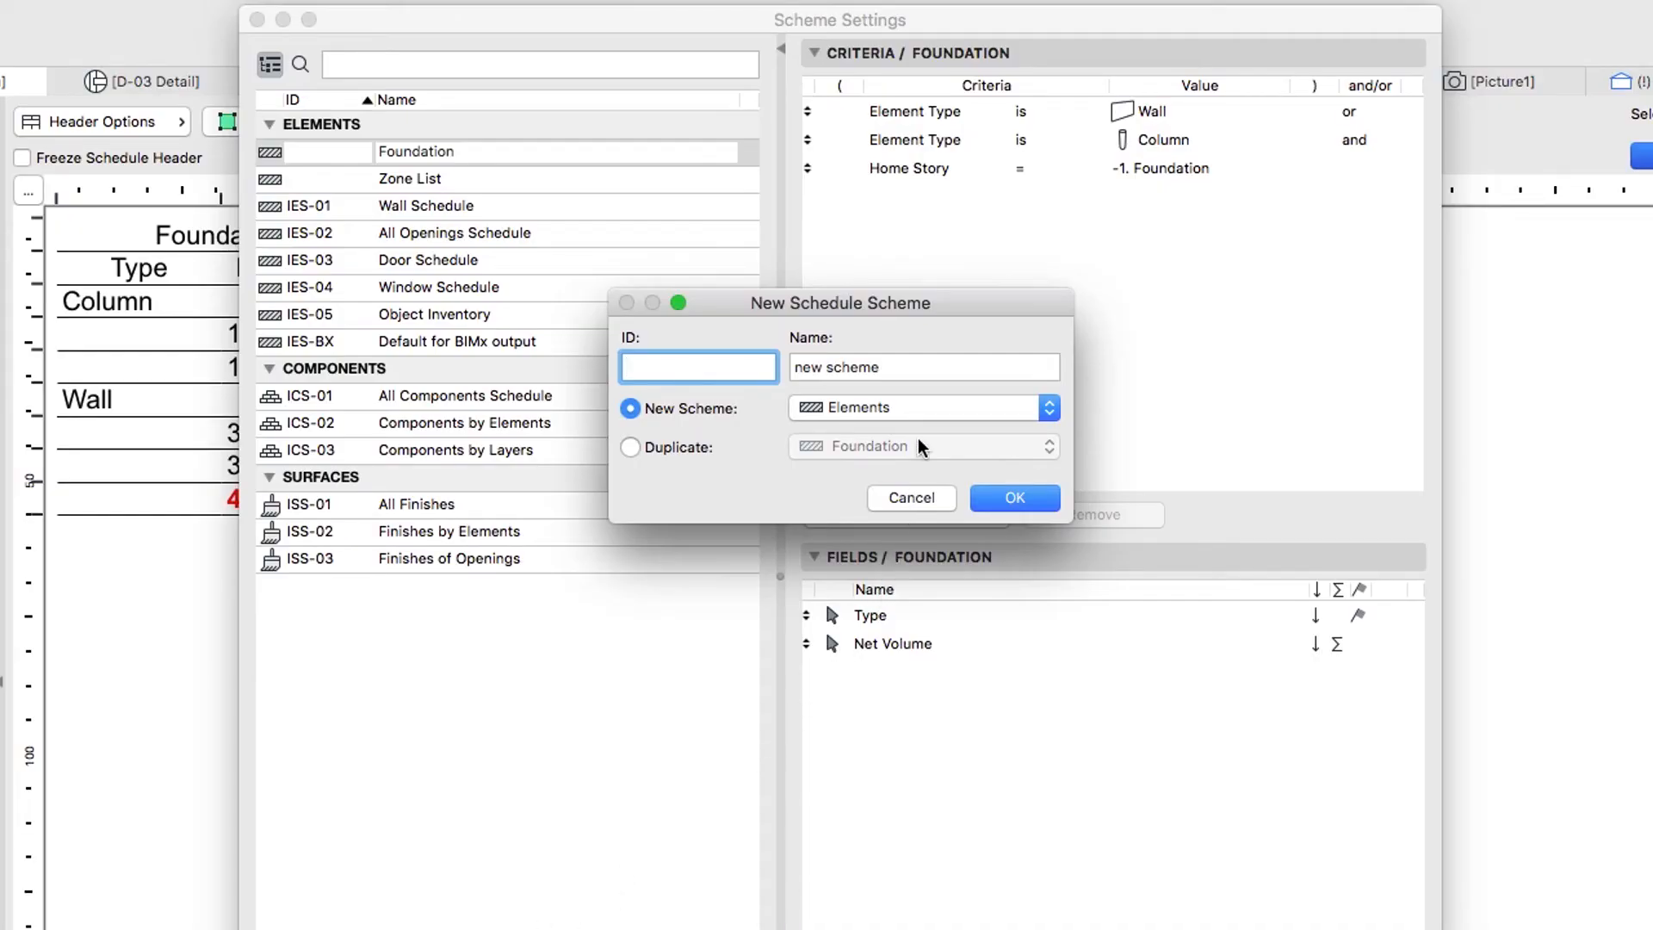
pyautogui.click(923, 406)
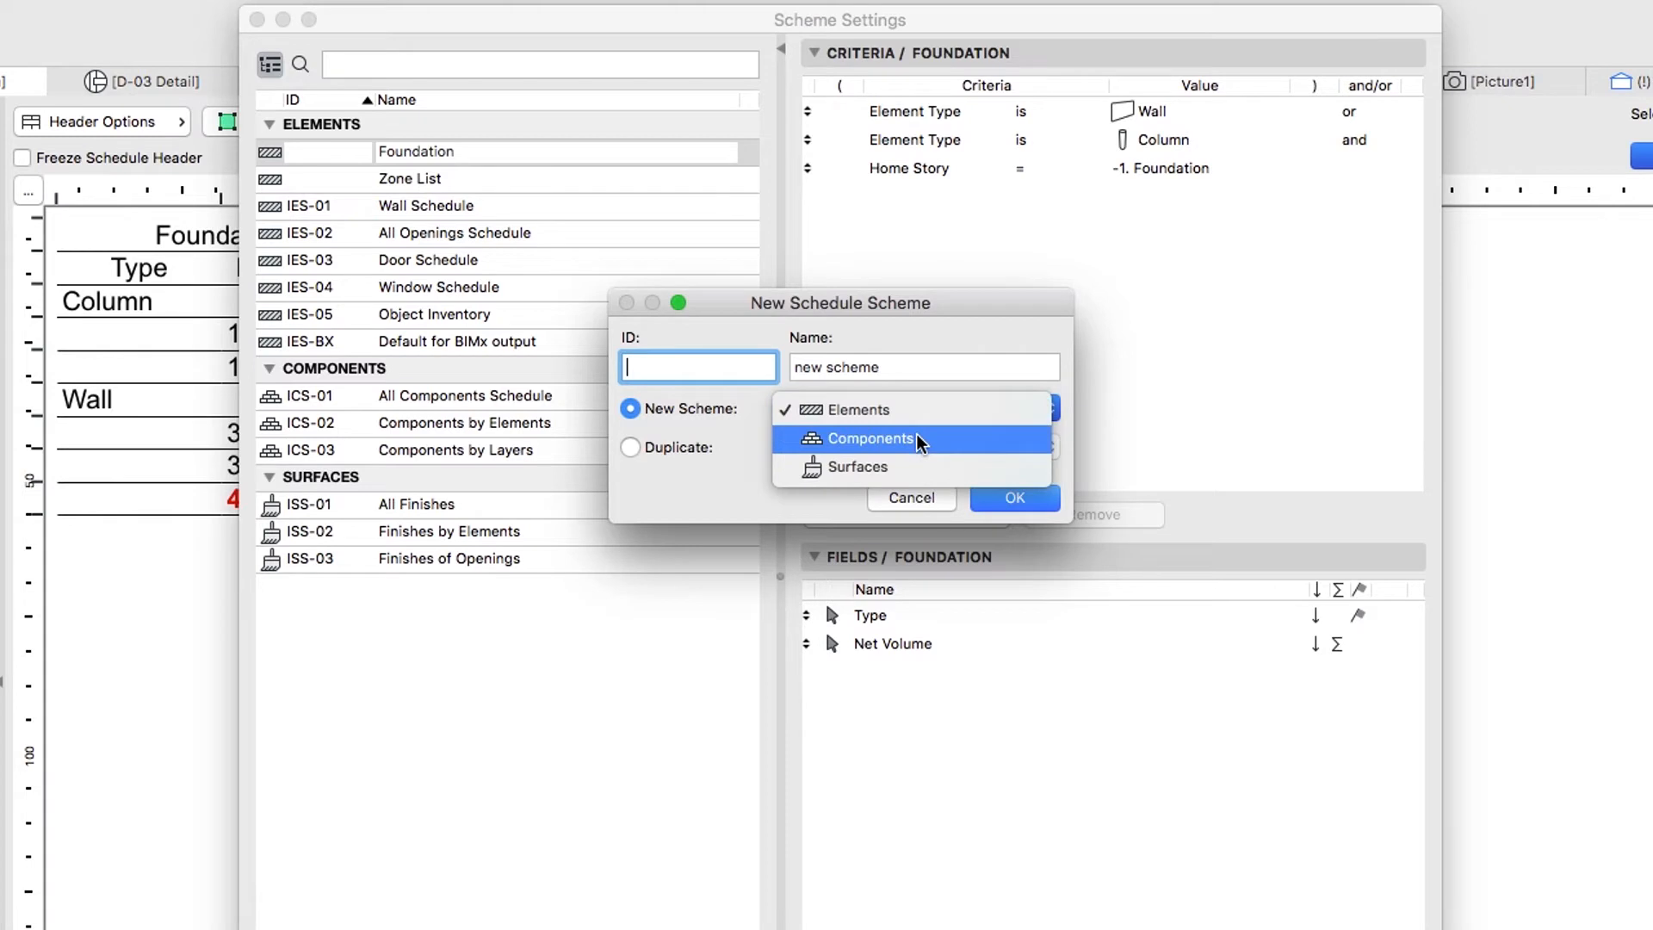
pyautogui.click(873, 439)
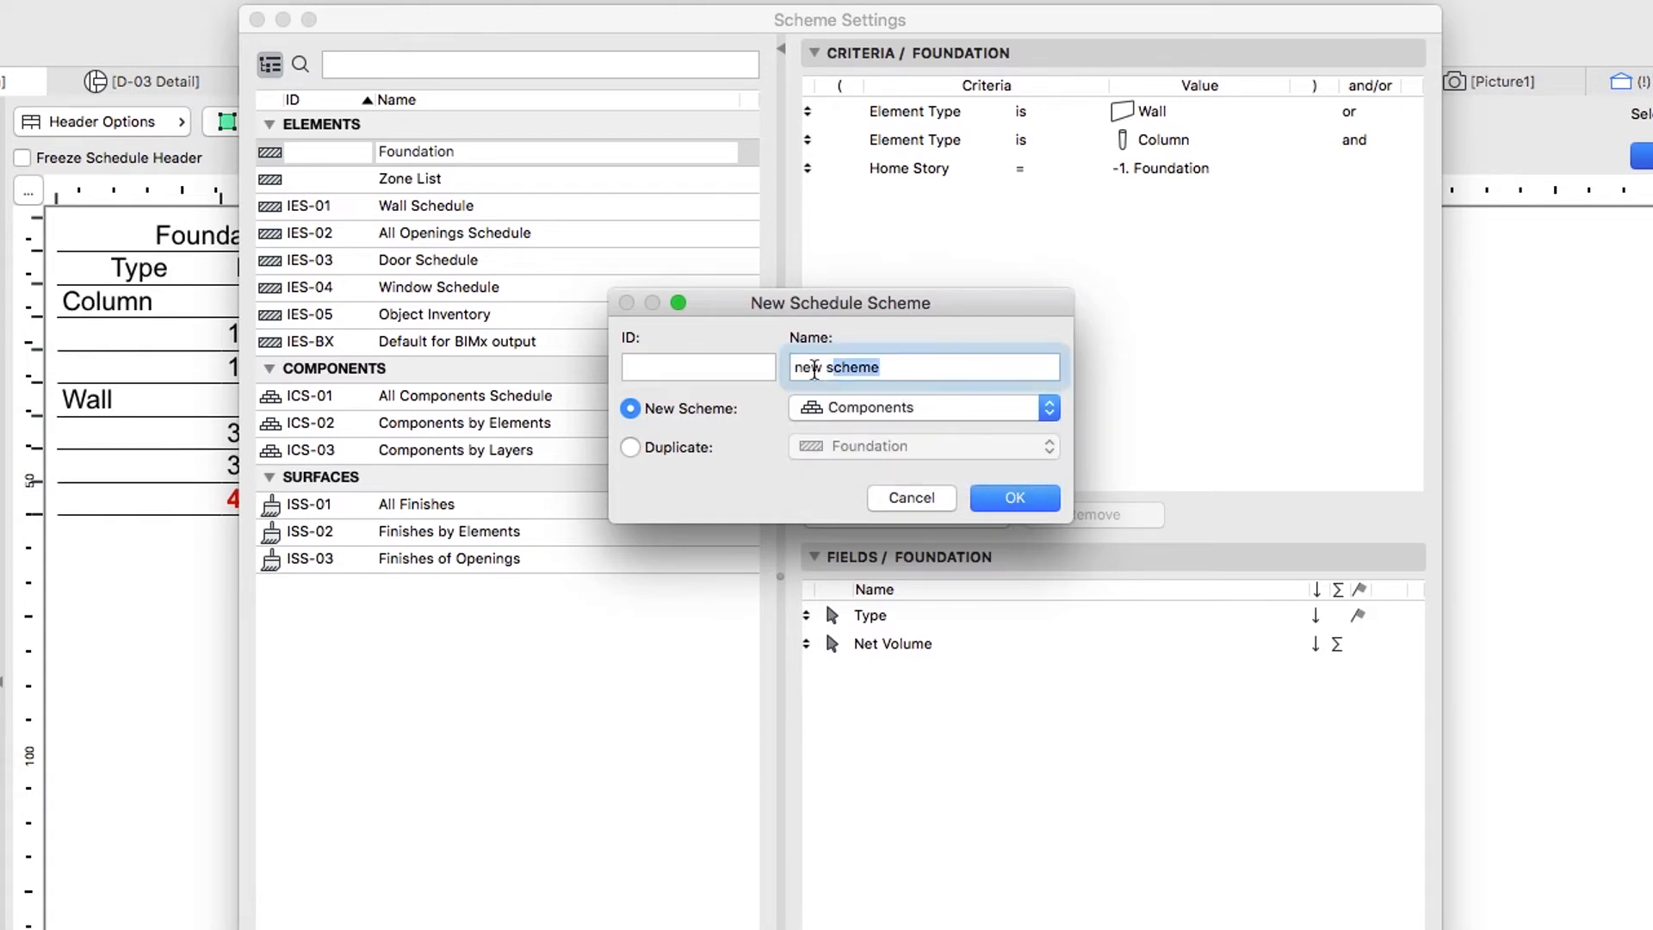
pyautogui.write('Load-B')
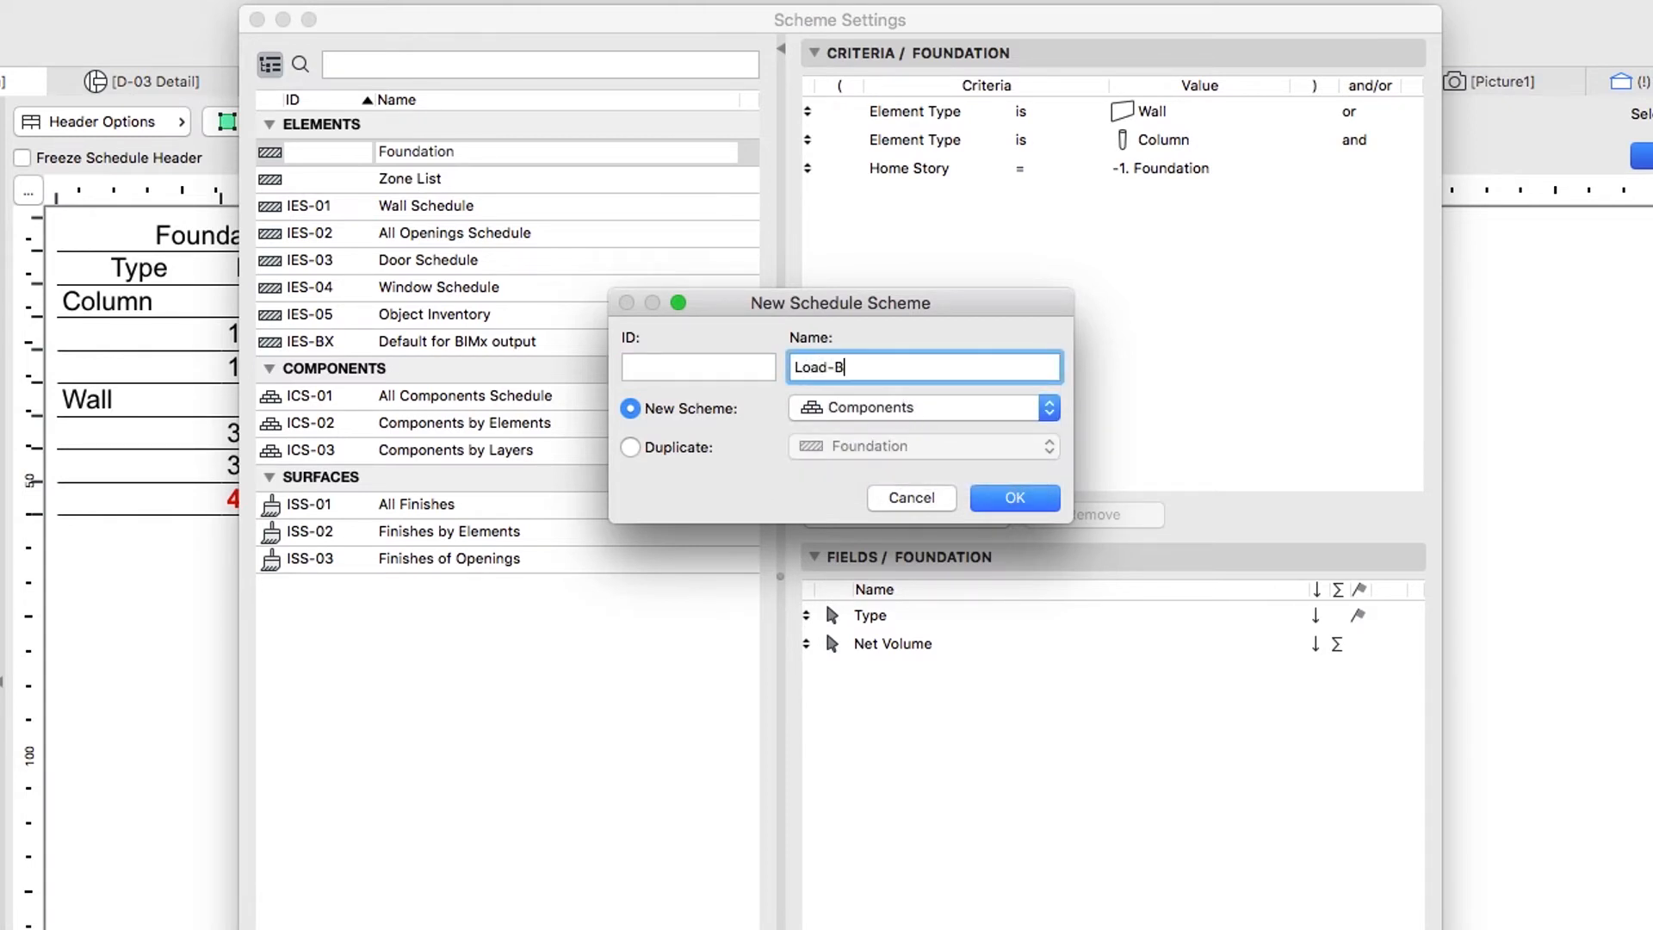
pyautogui.write('earing Sla')
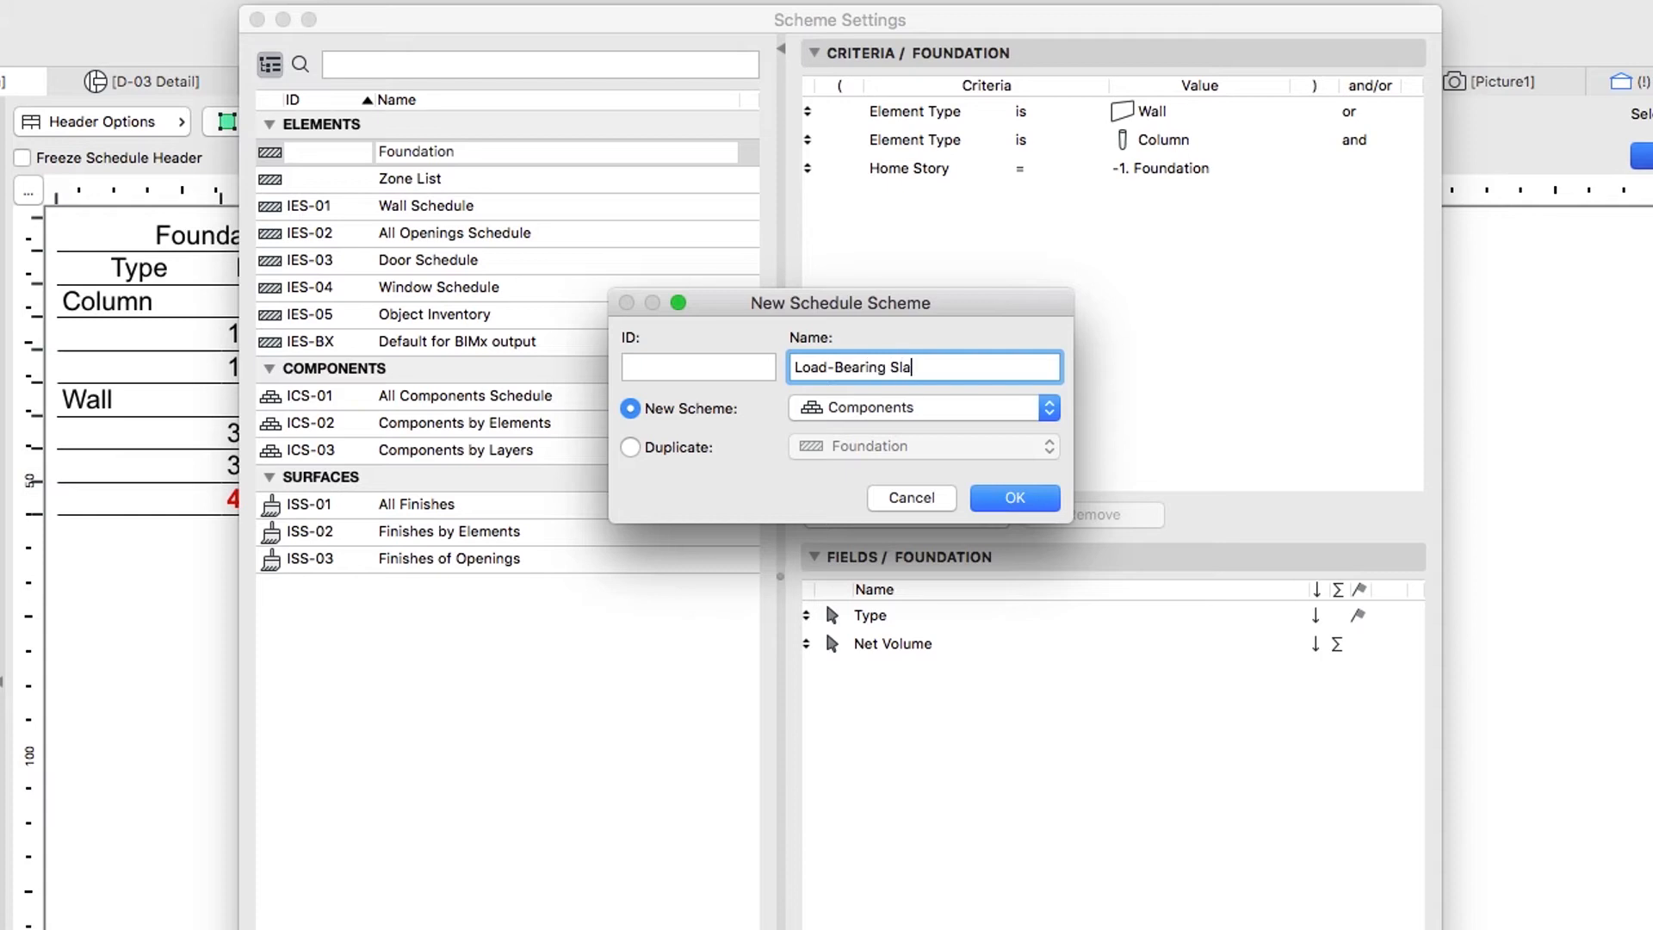
pyautogui.write('bs')
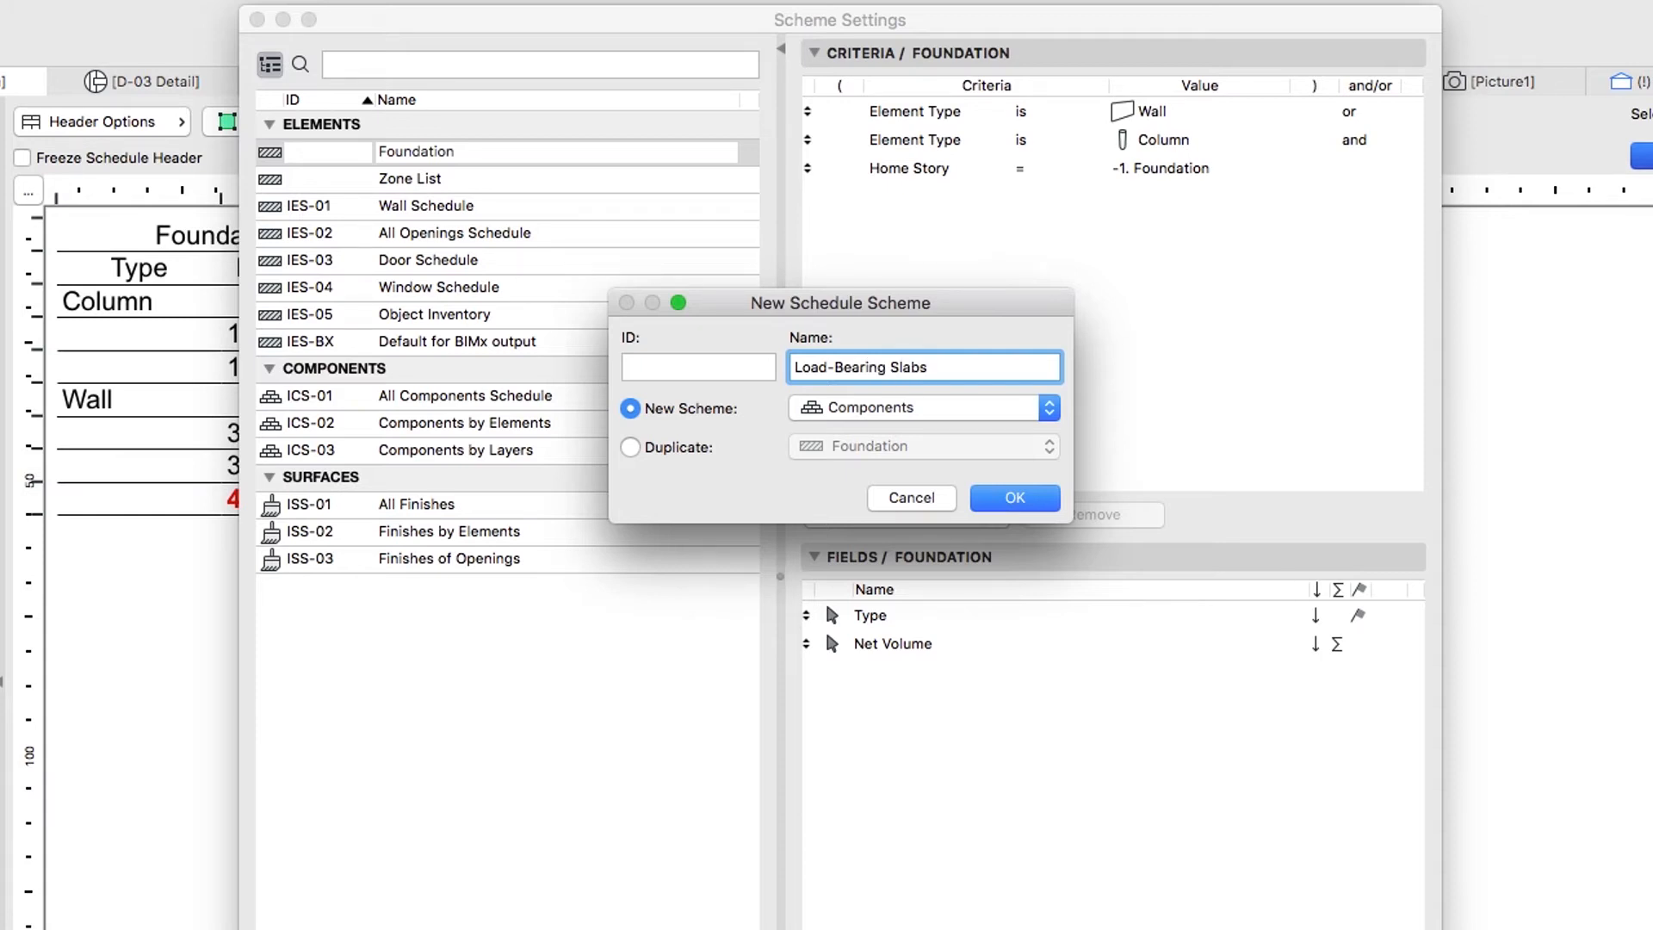
pyautogui.click(1012, 497)
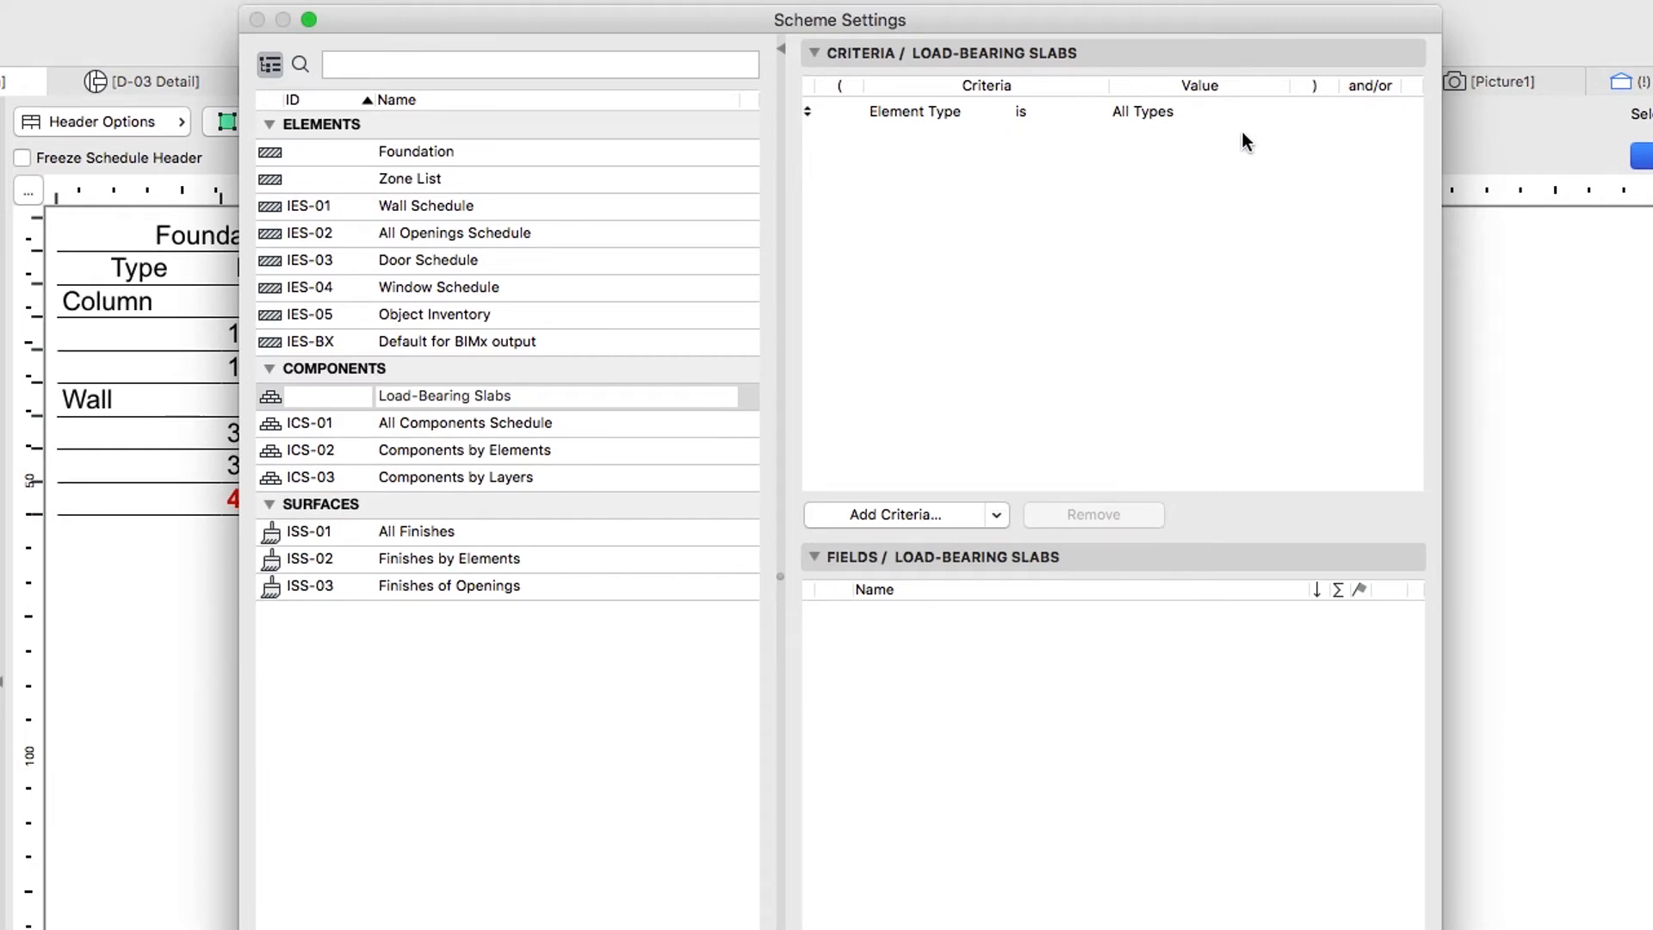
# Filter the scheme to Slab elements with a Structural Function criterion of Load-Bearing Element.
pyautogui.click(1274, 110)
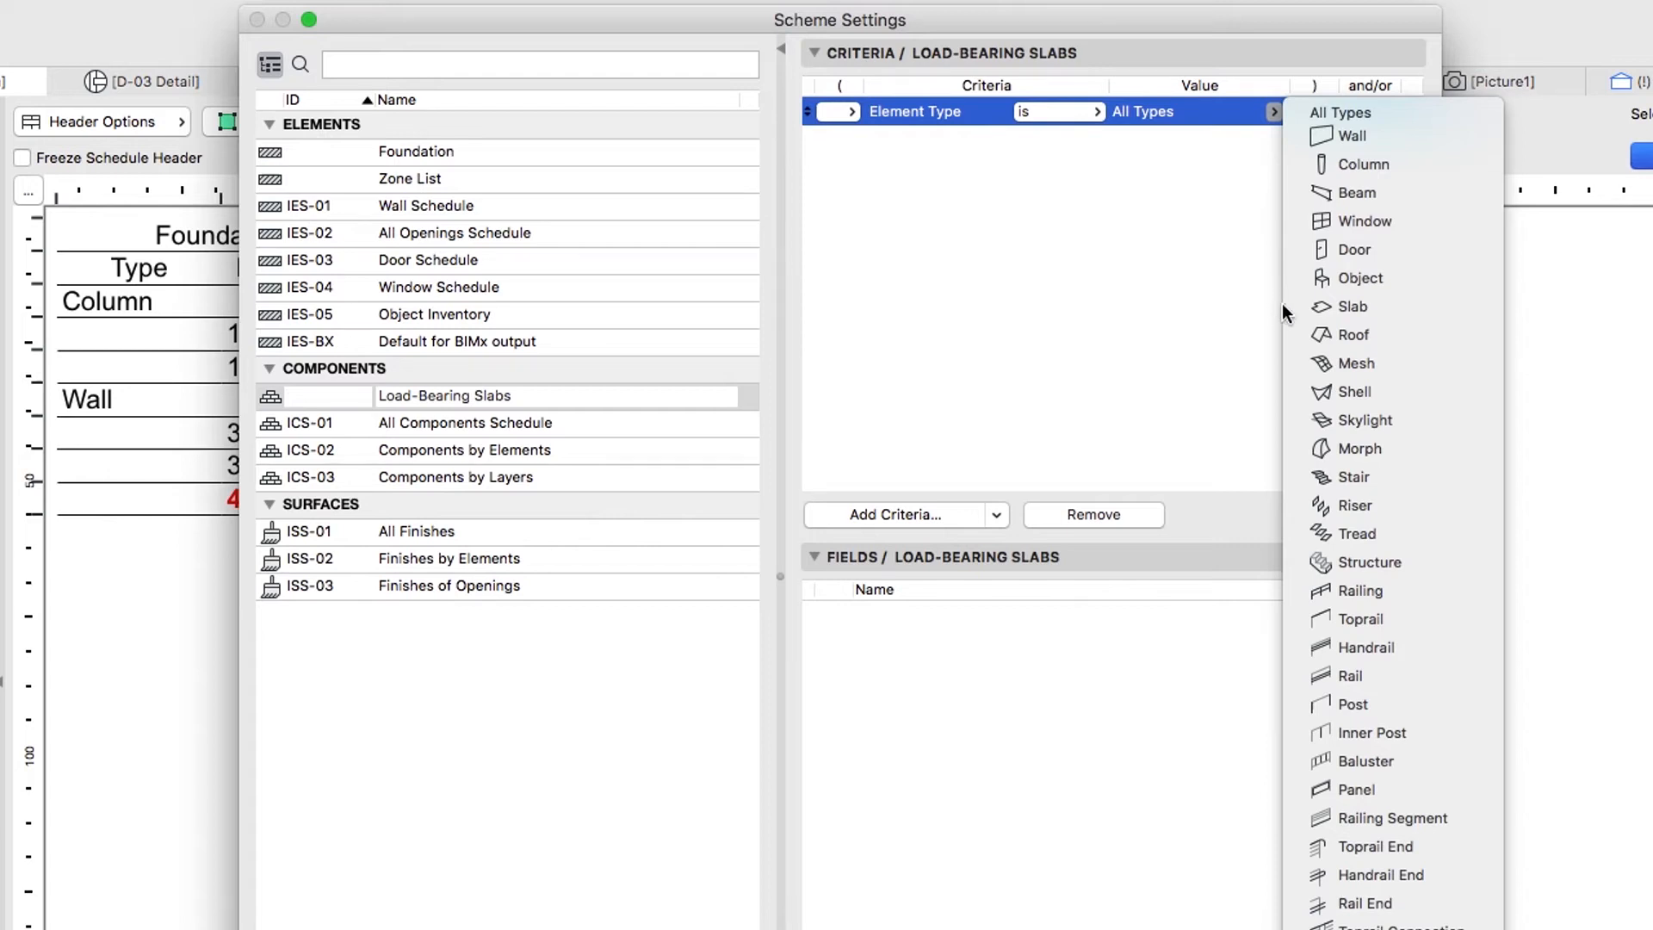
pyautogui.click(1353, 307)
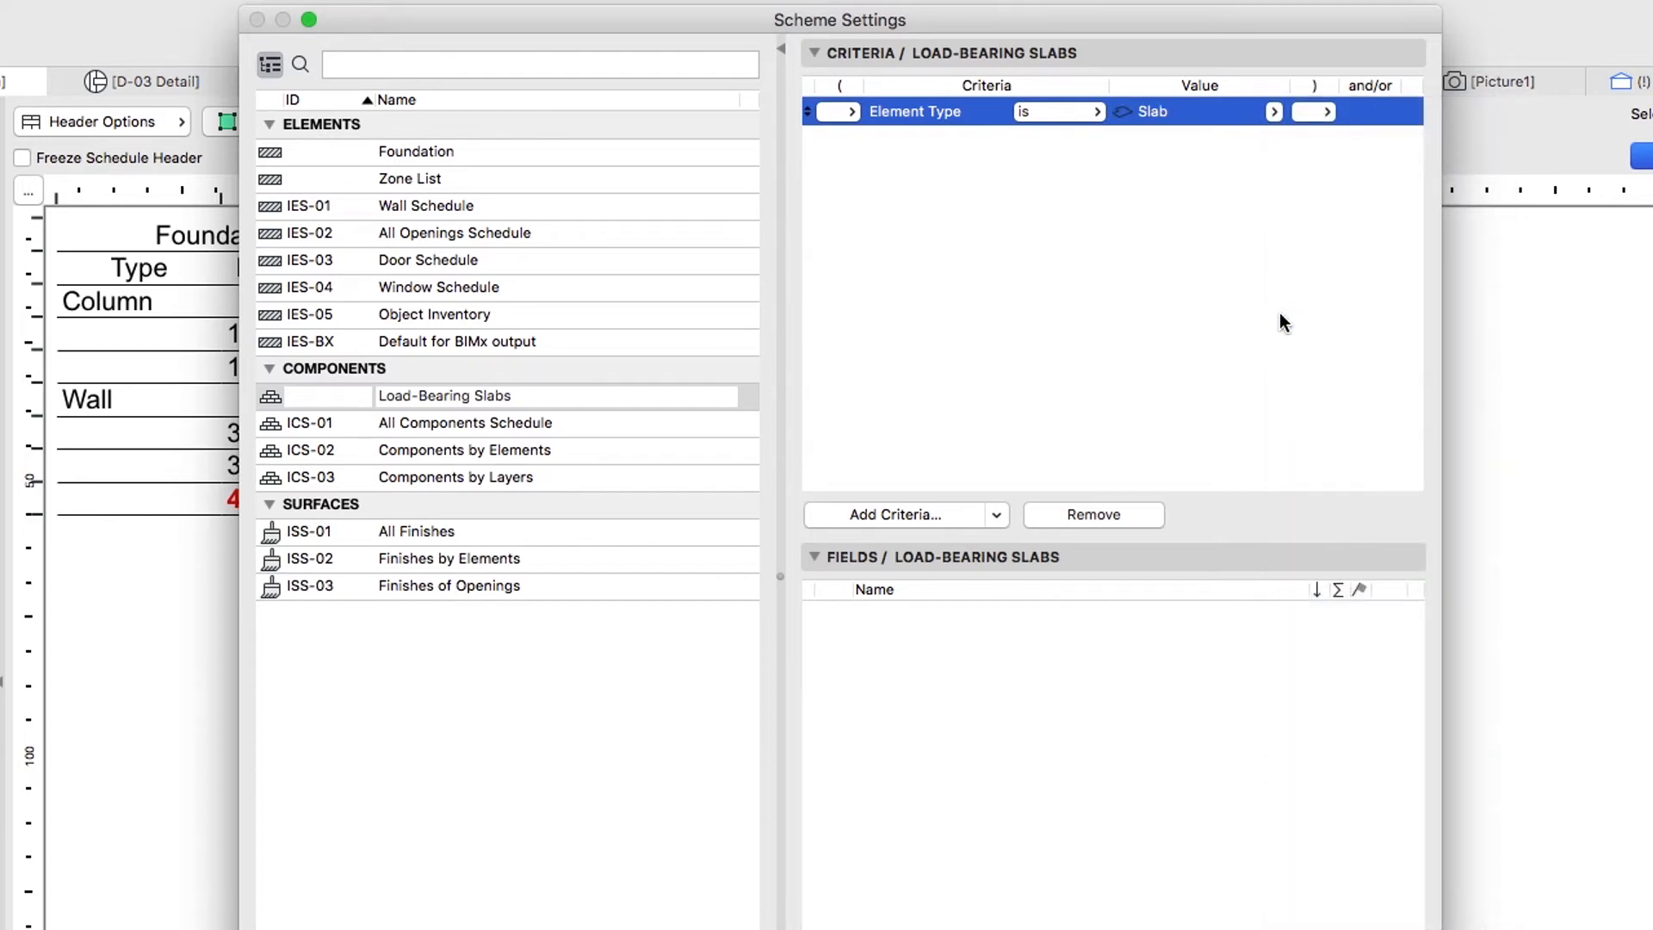
pyautogui.moveTo(962, 518)
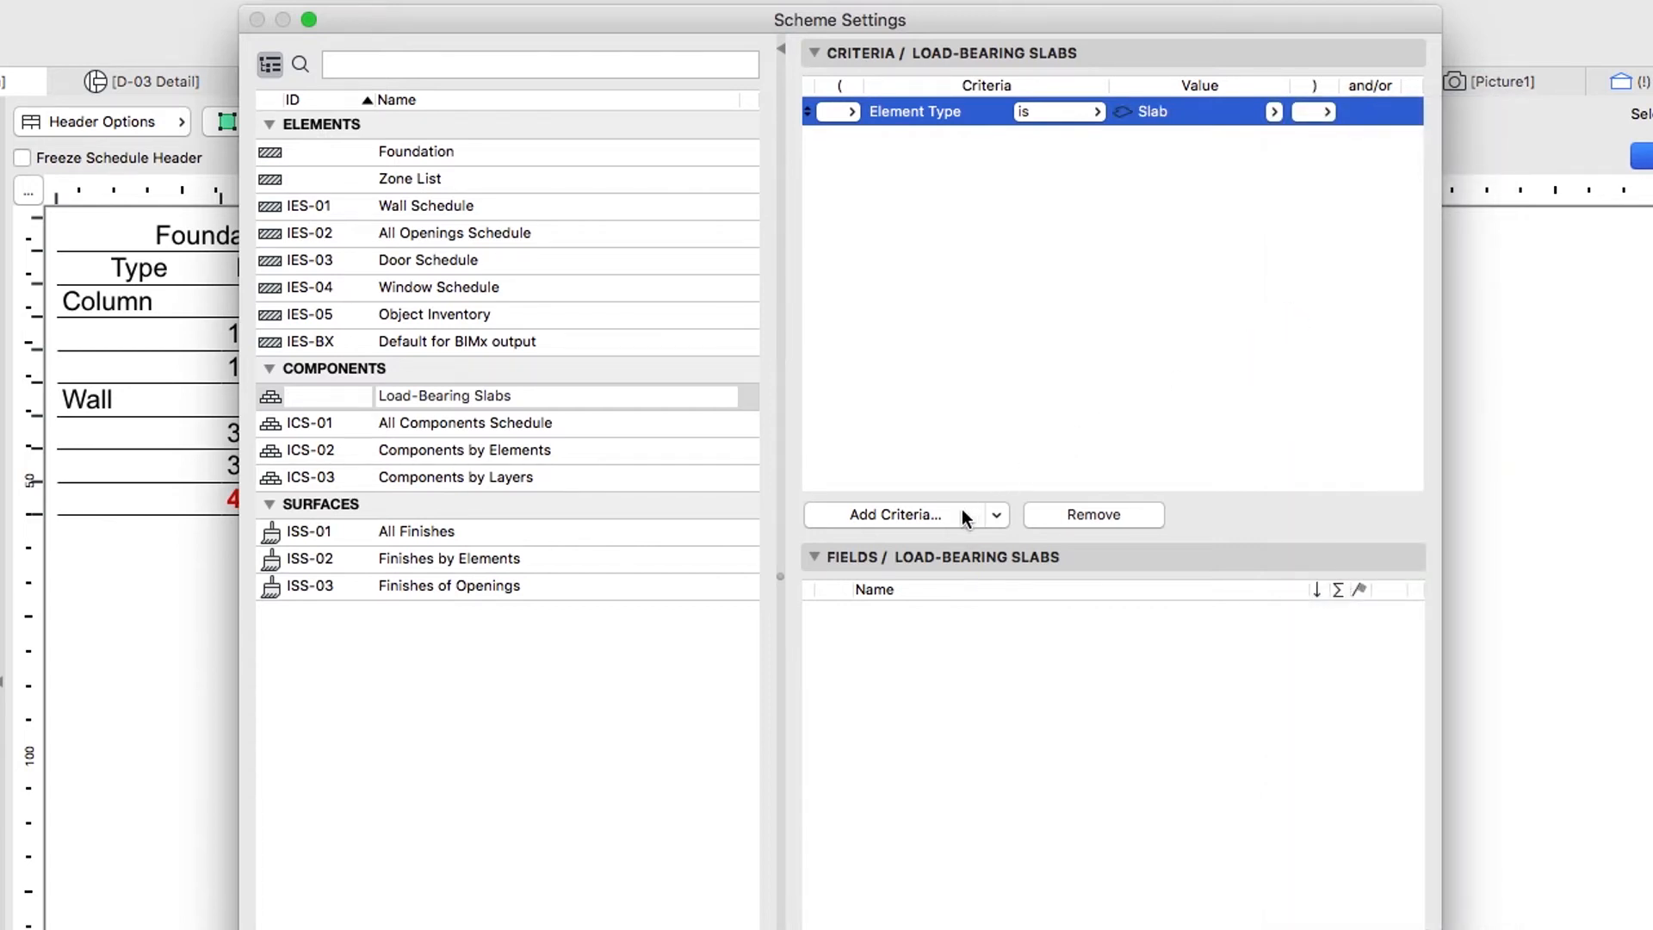
pyautogui.click(895, 515)
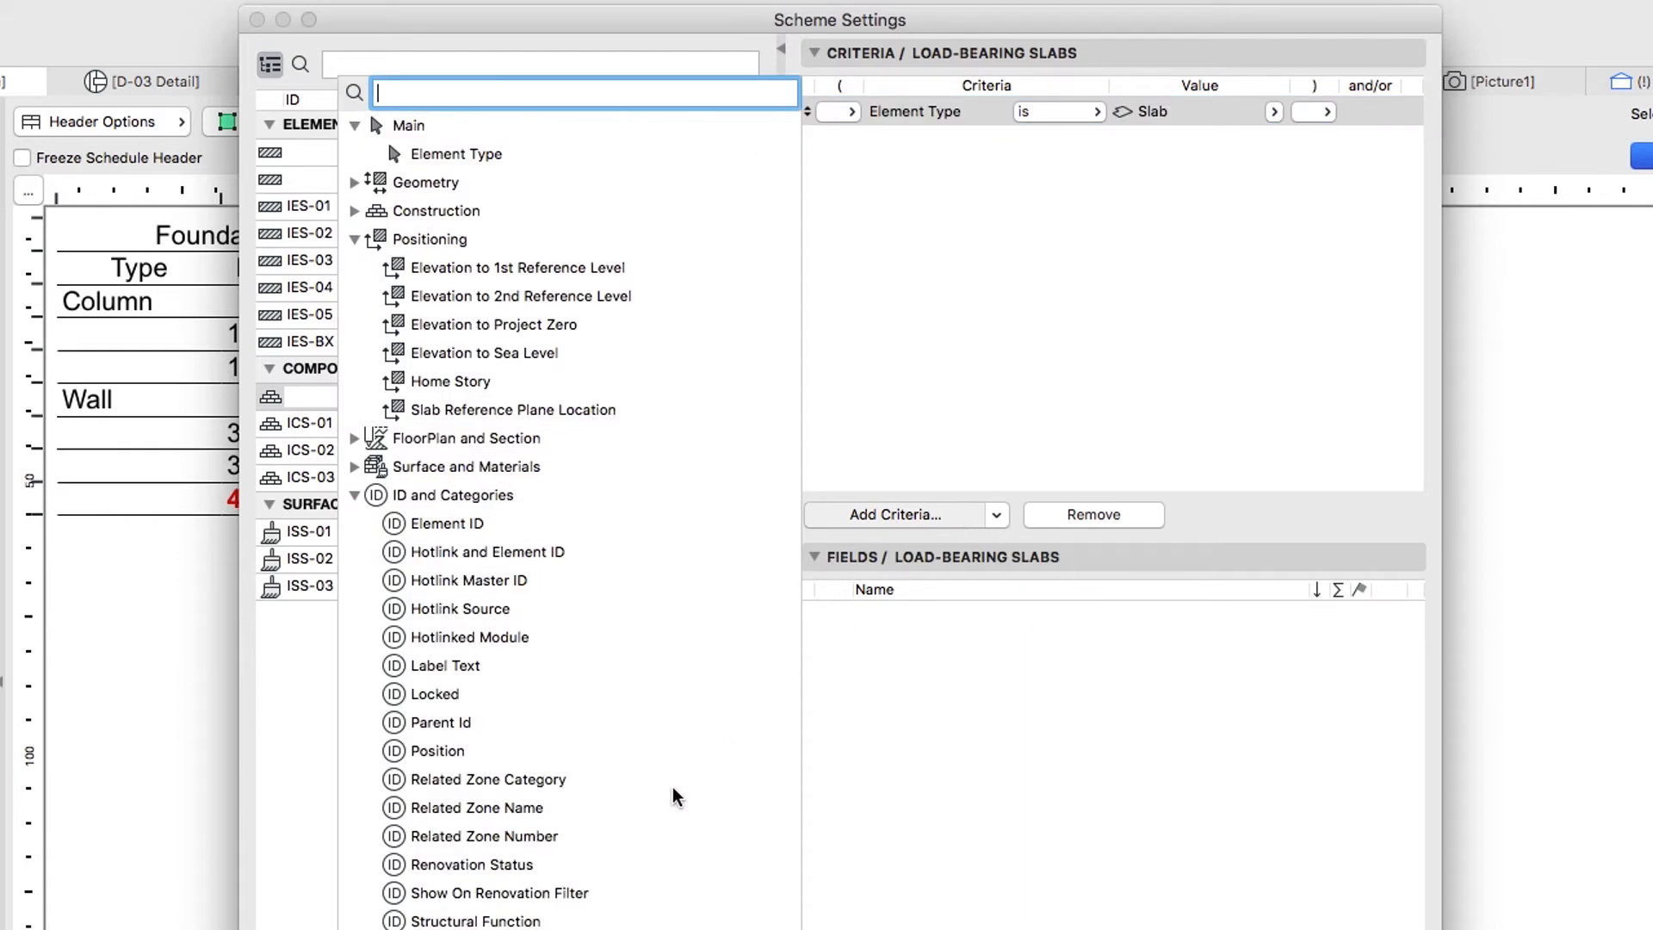
pyautogui.click(475, 919)
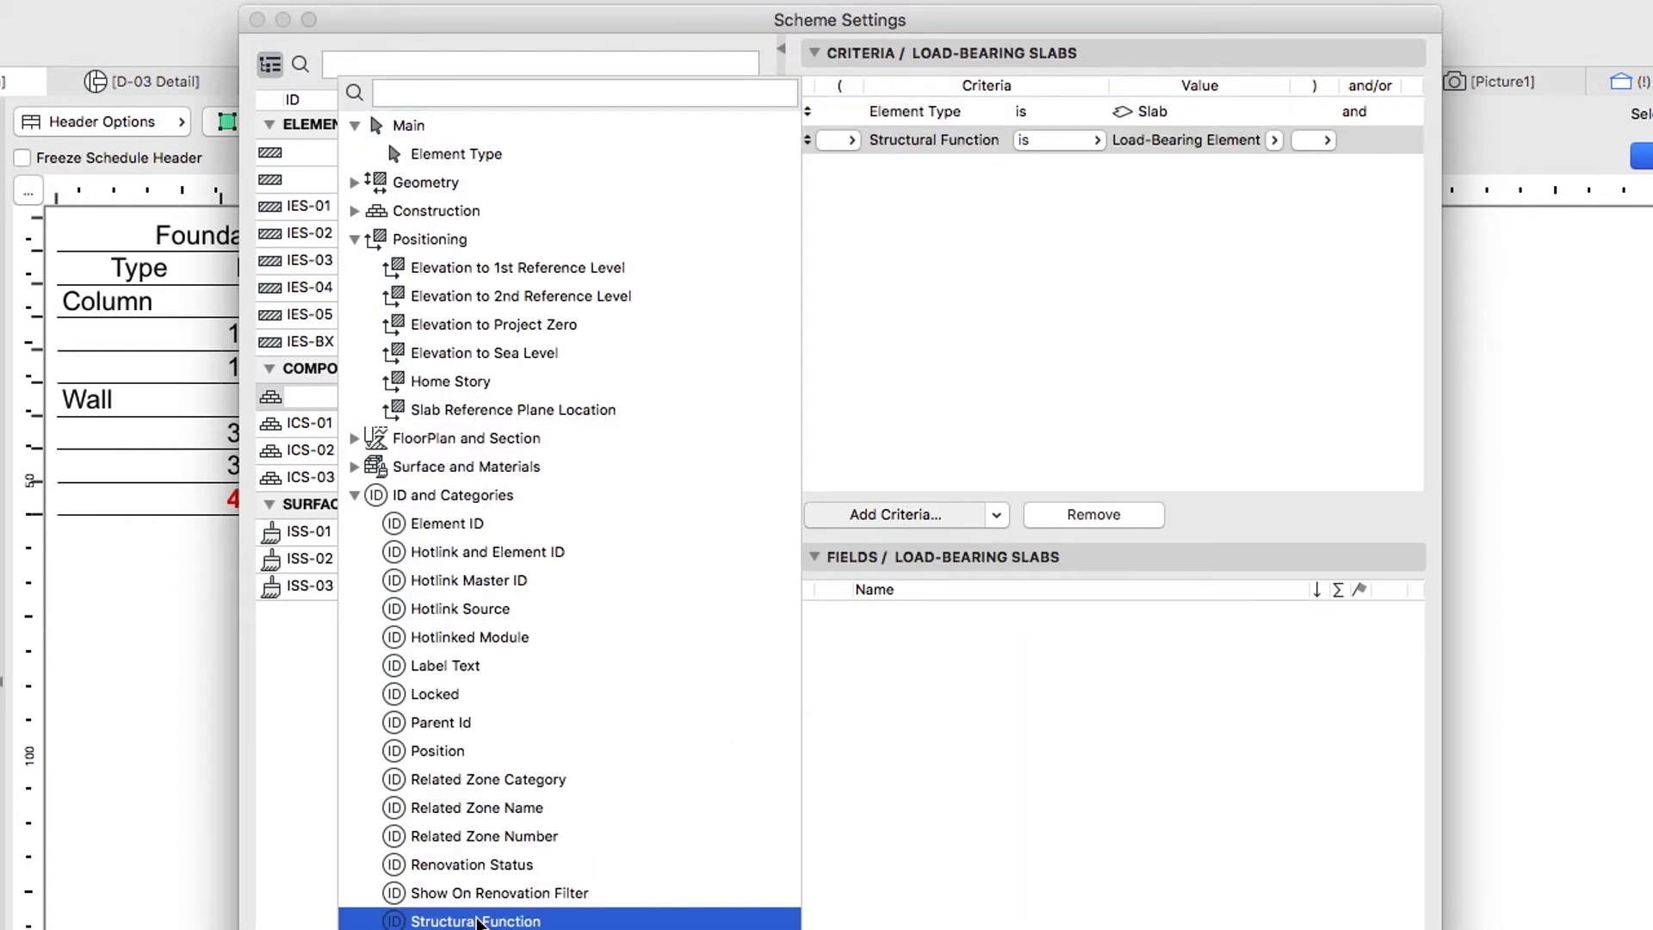
pyautogui.moveTo(1100, 436)
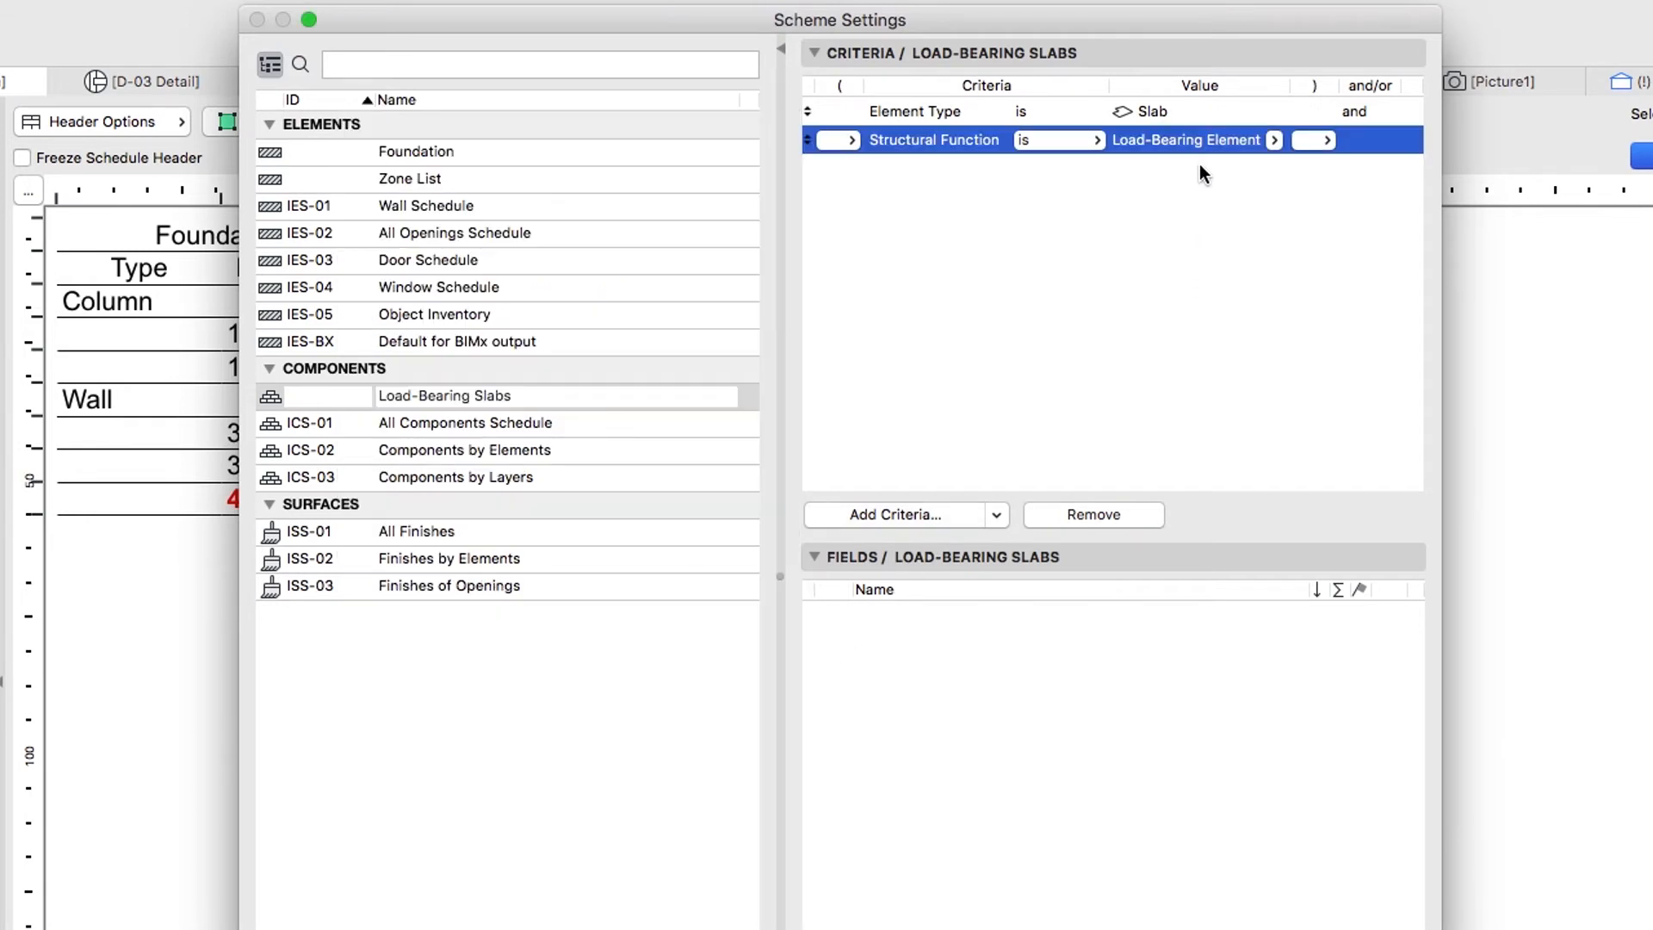
pyautogui.moveTo(1178, 591)
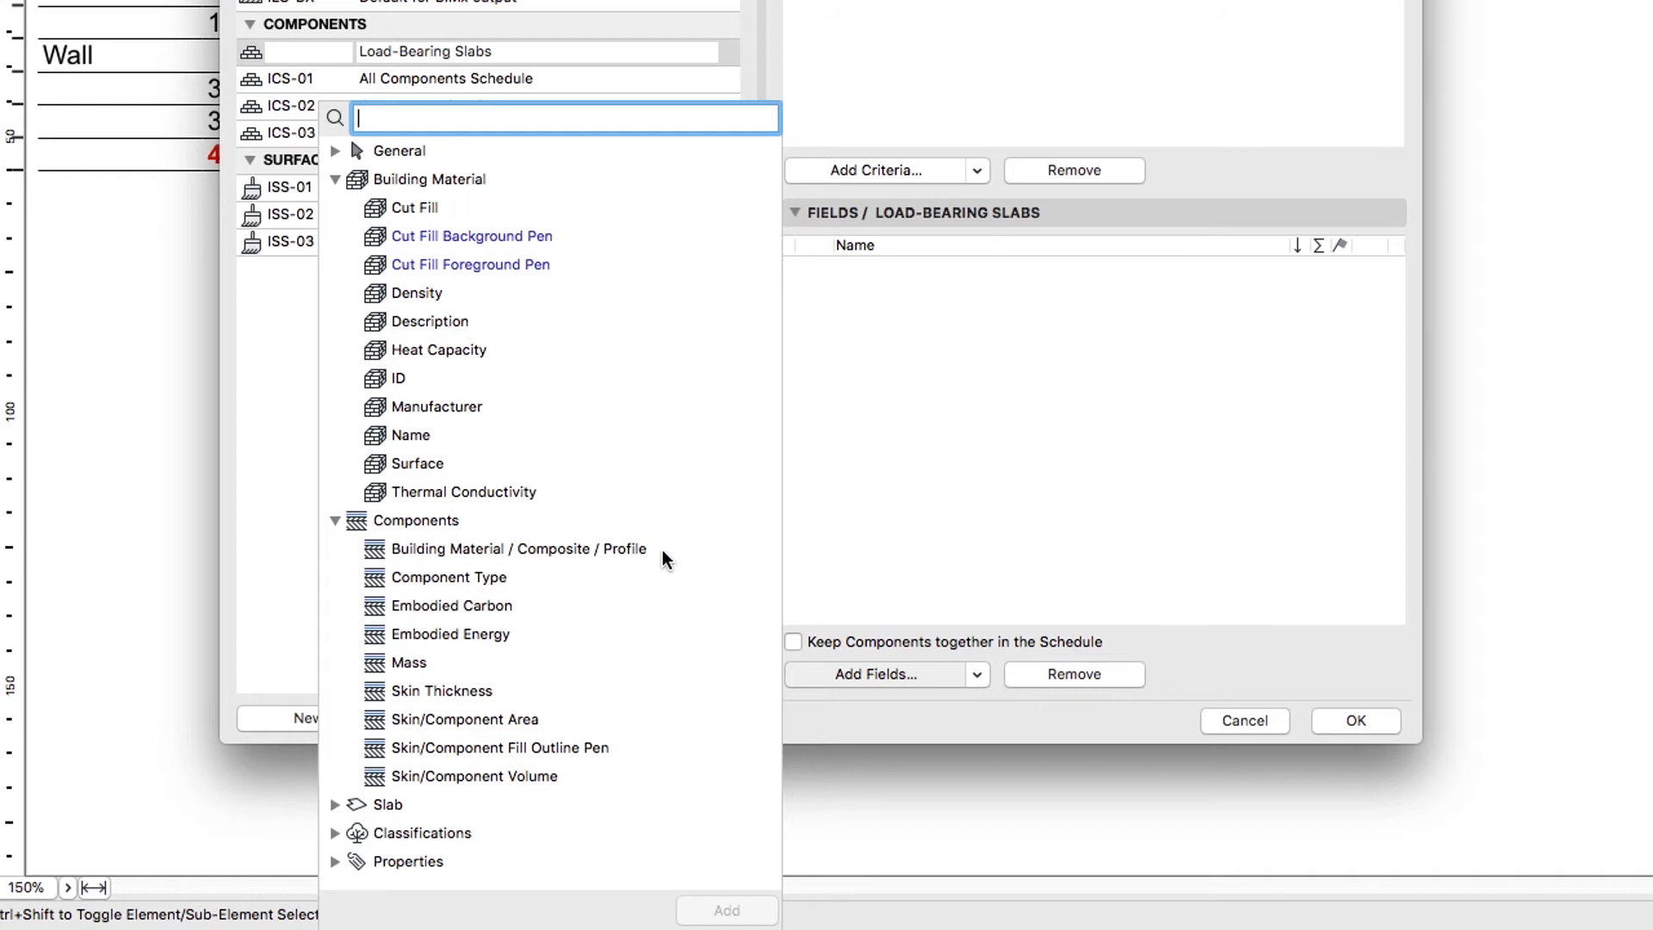
# Add the Building Material / Composite / Profile, Name, Skin/Component Area and Skin/Component Volume fields.
pyautogui.doubleClick(518, 547)
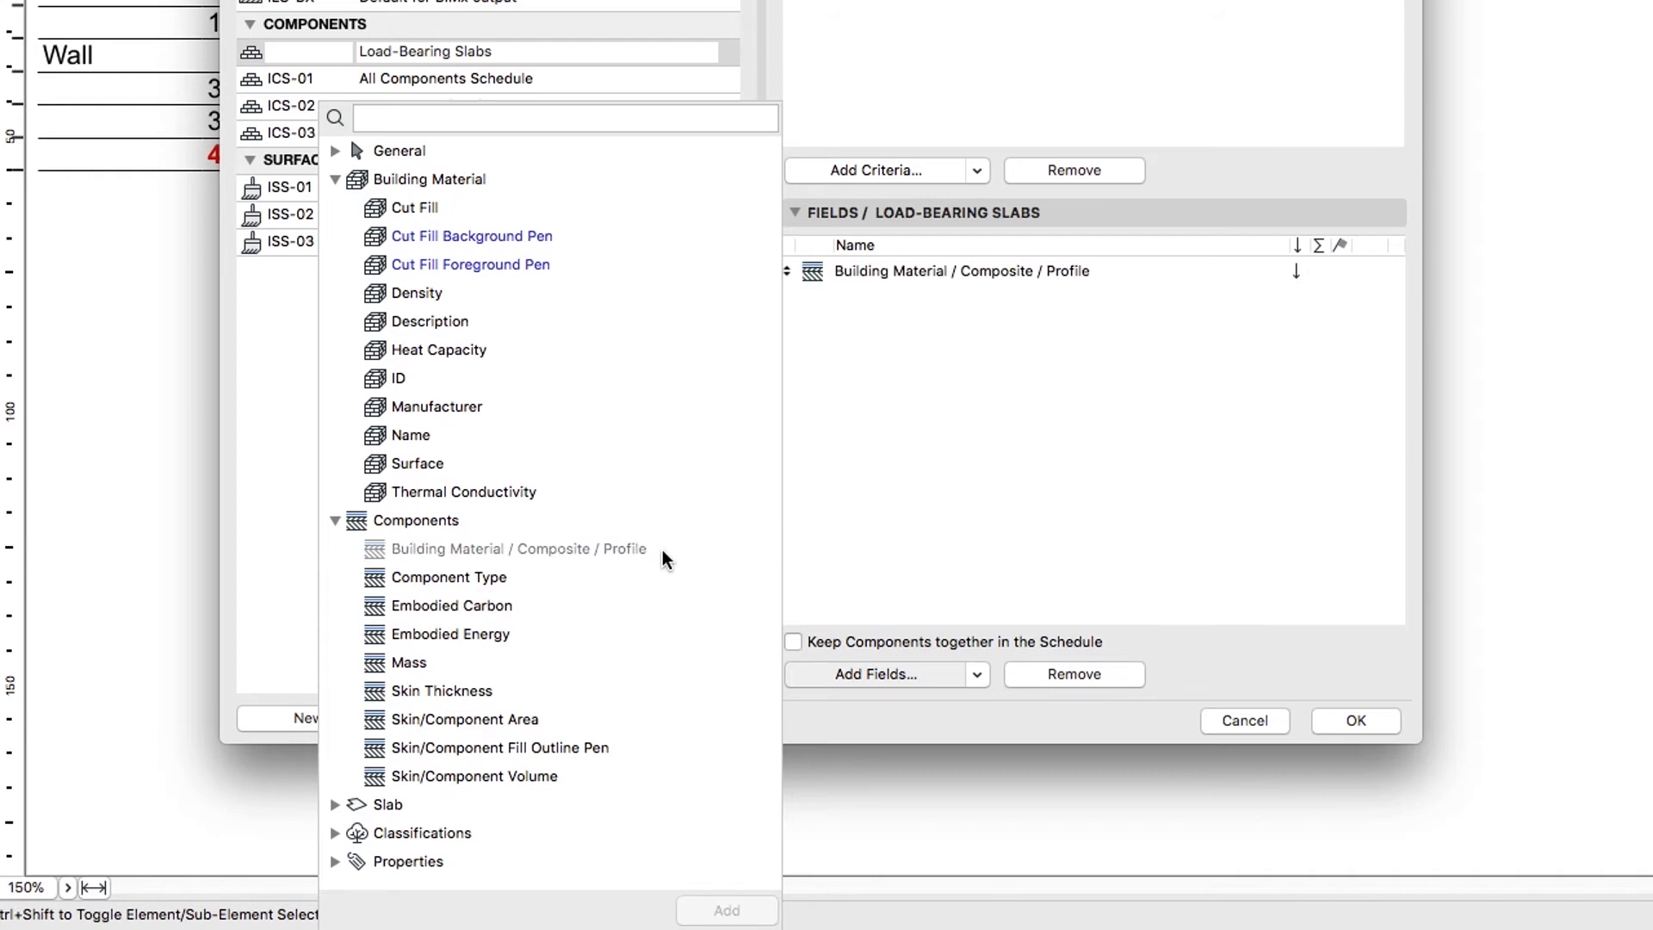
pyautogui.moveTo(637, 551)
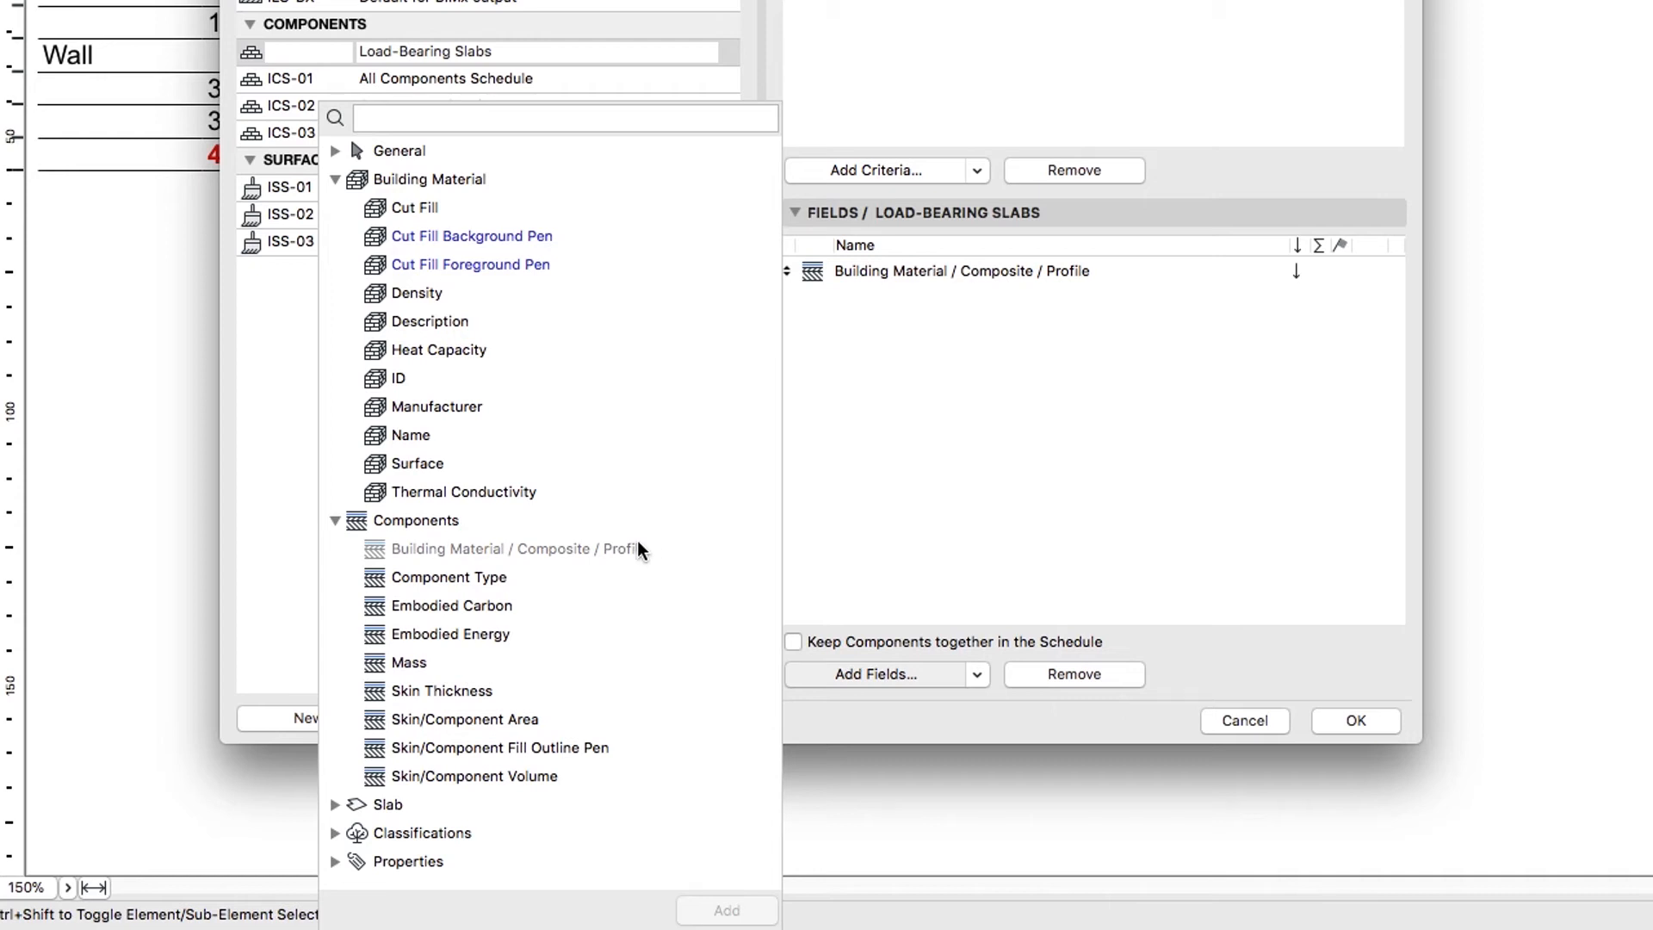
pyautogui.doubleClick(412, 433)
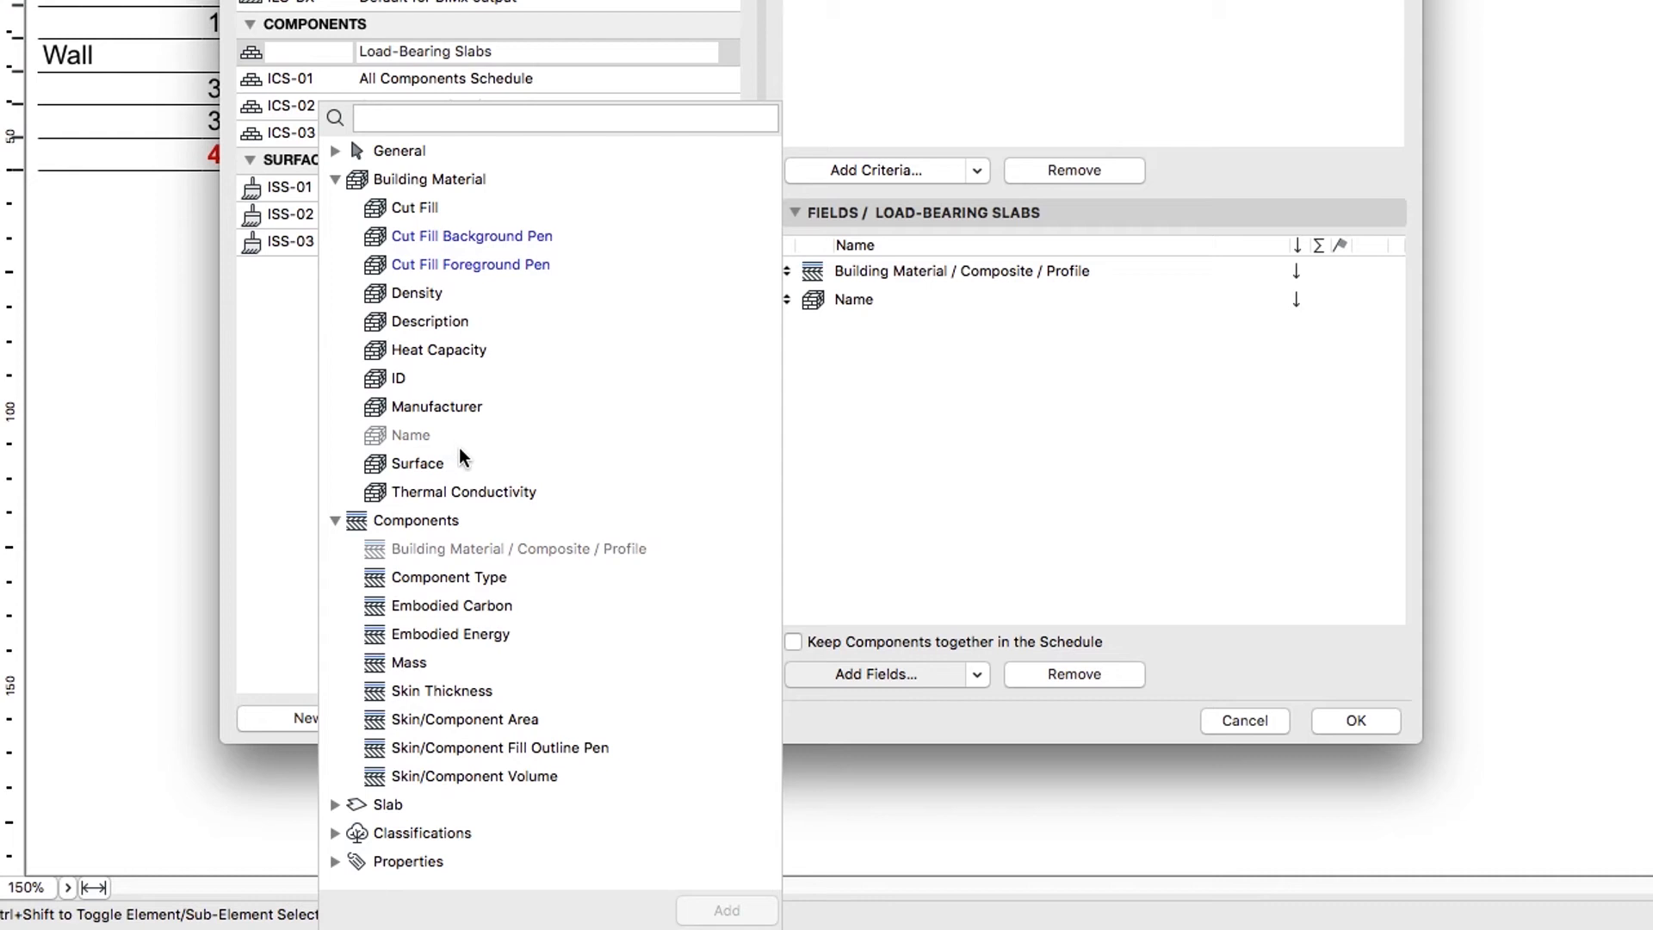
pyautogui.doubleClick(461, 719)
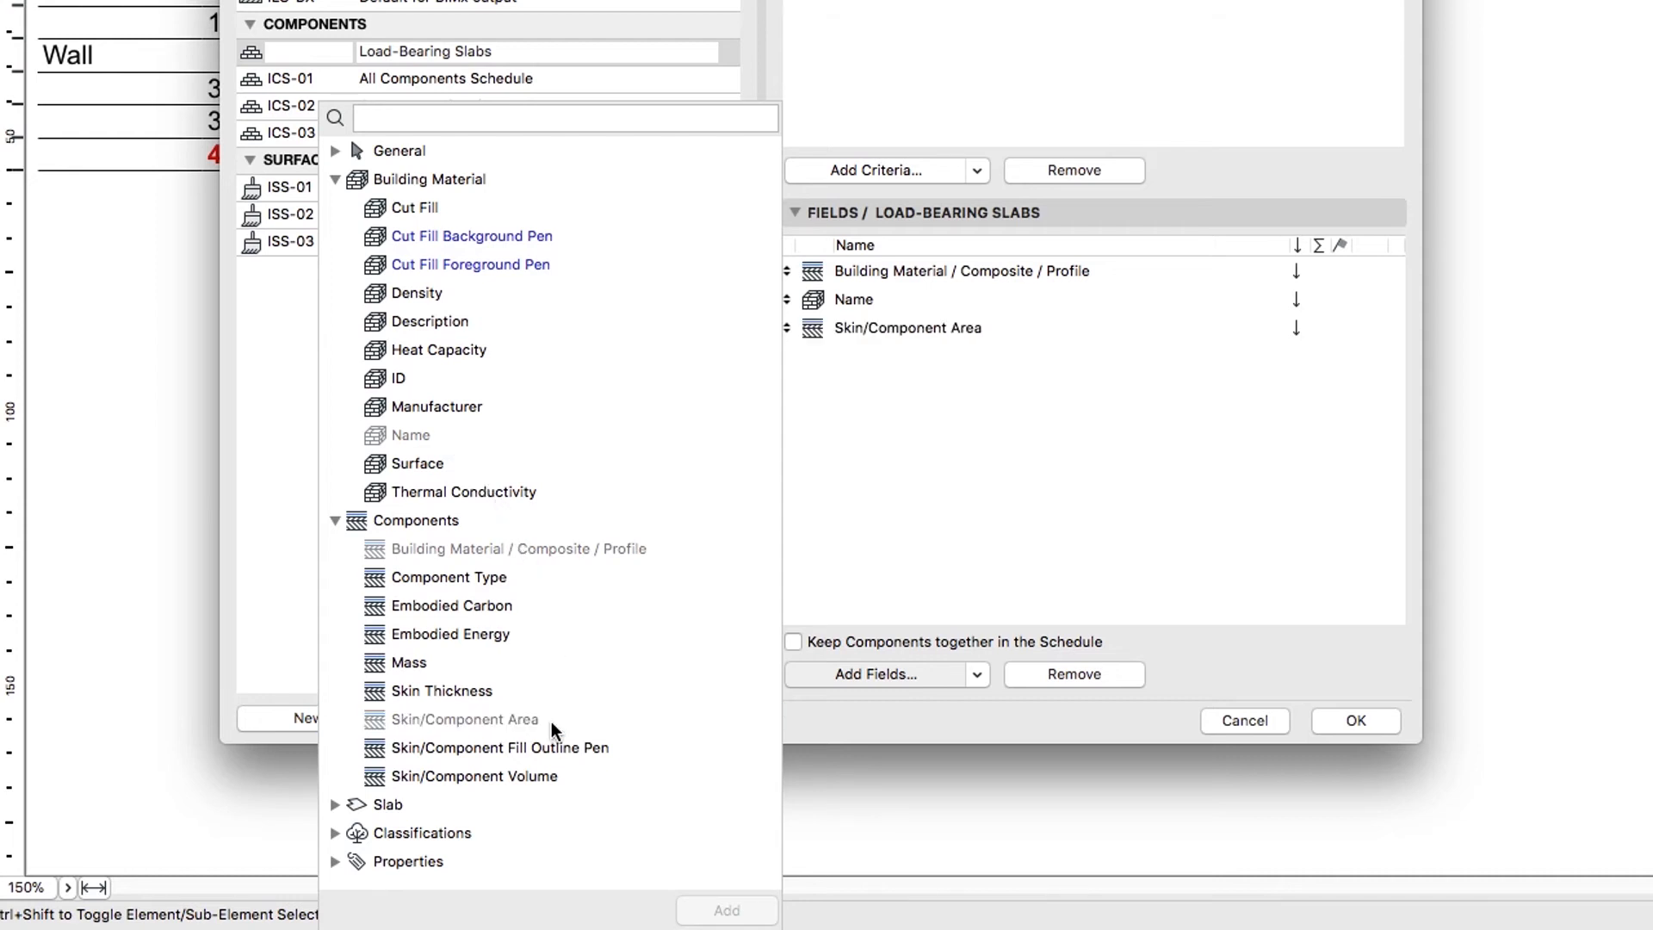
pyautogui.doubleClick(473, 774)
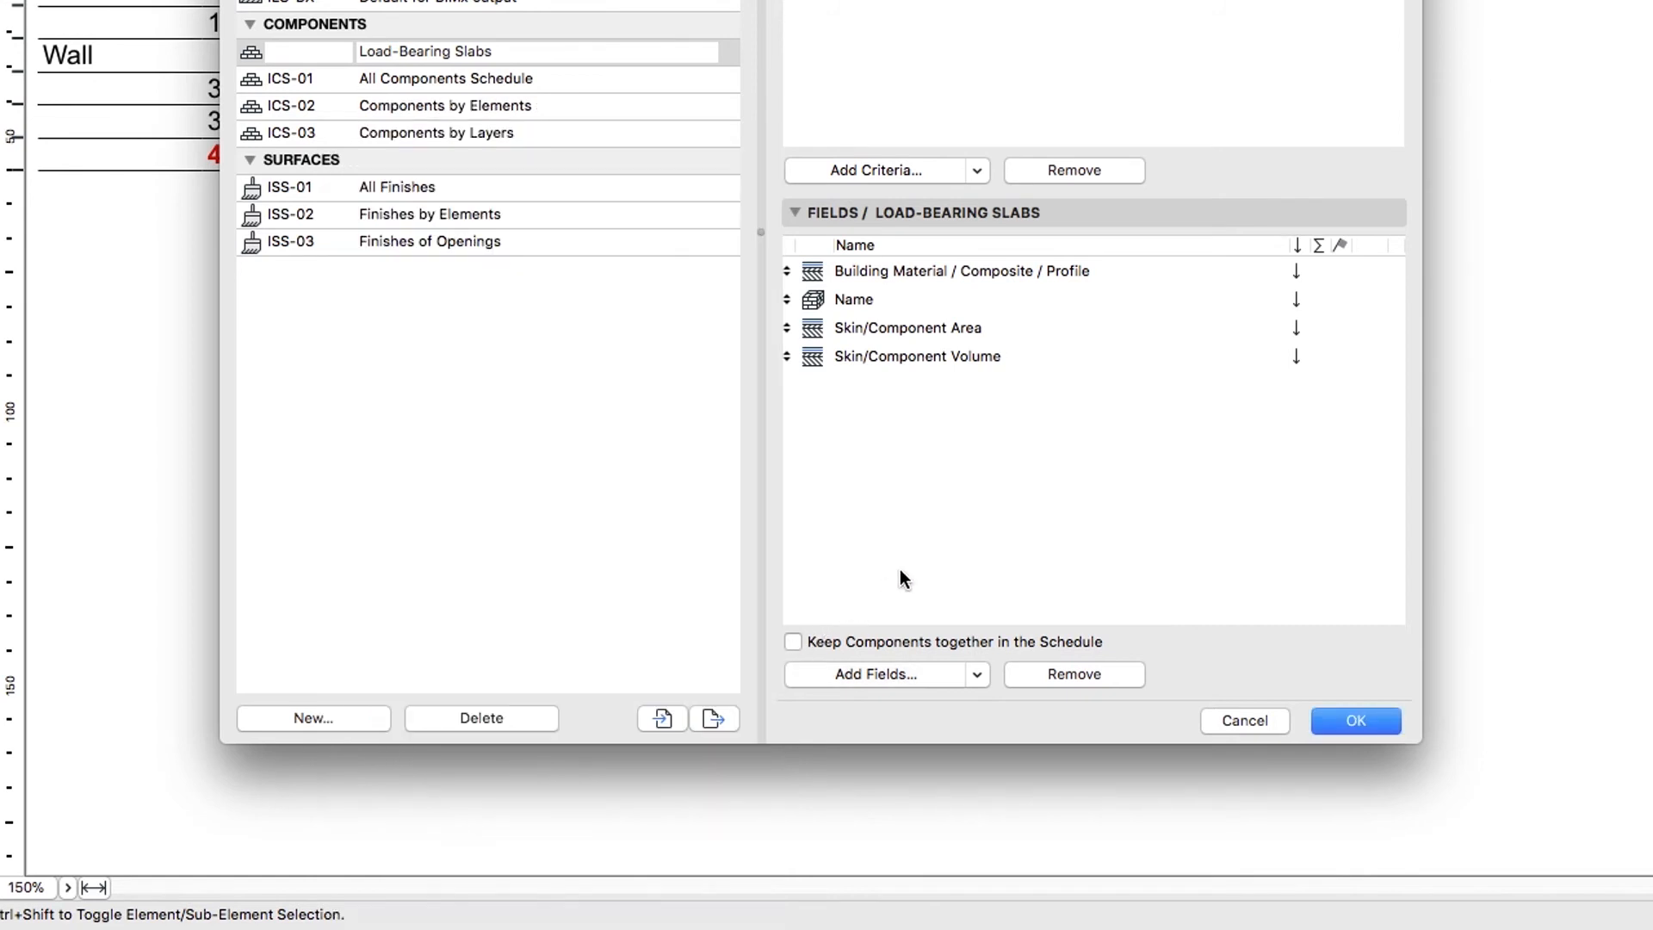
pyautogui.moveTo(1315, 348)
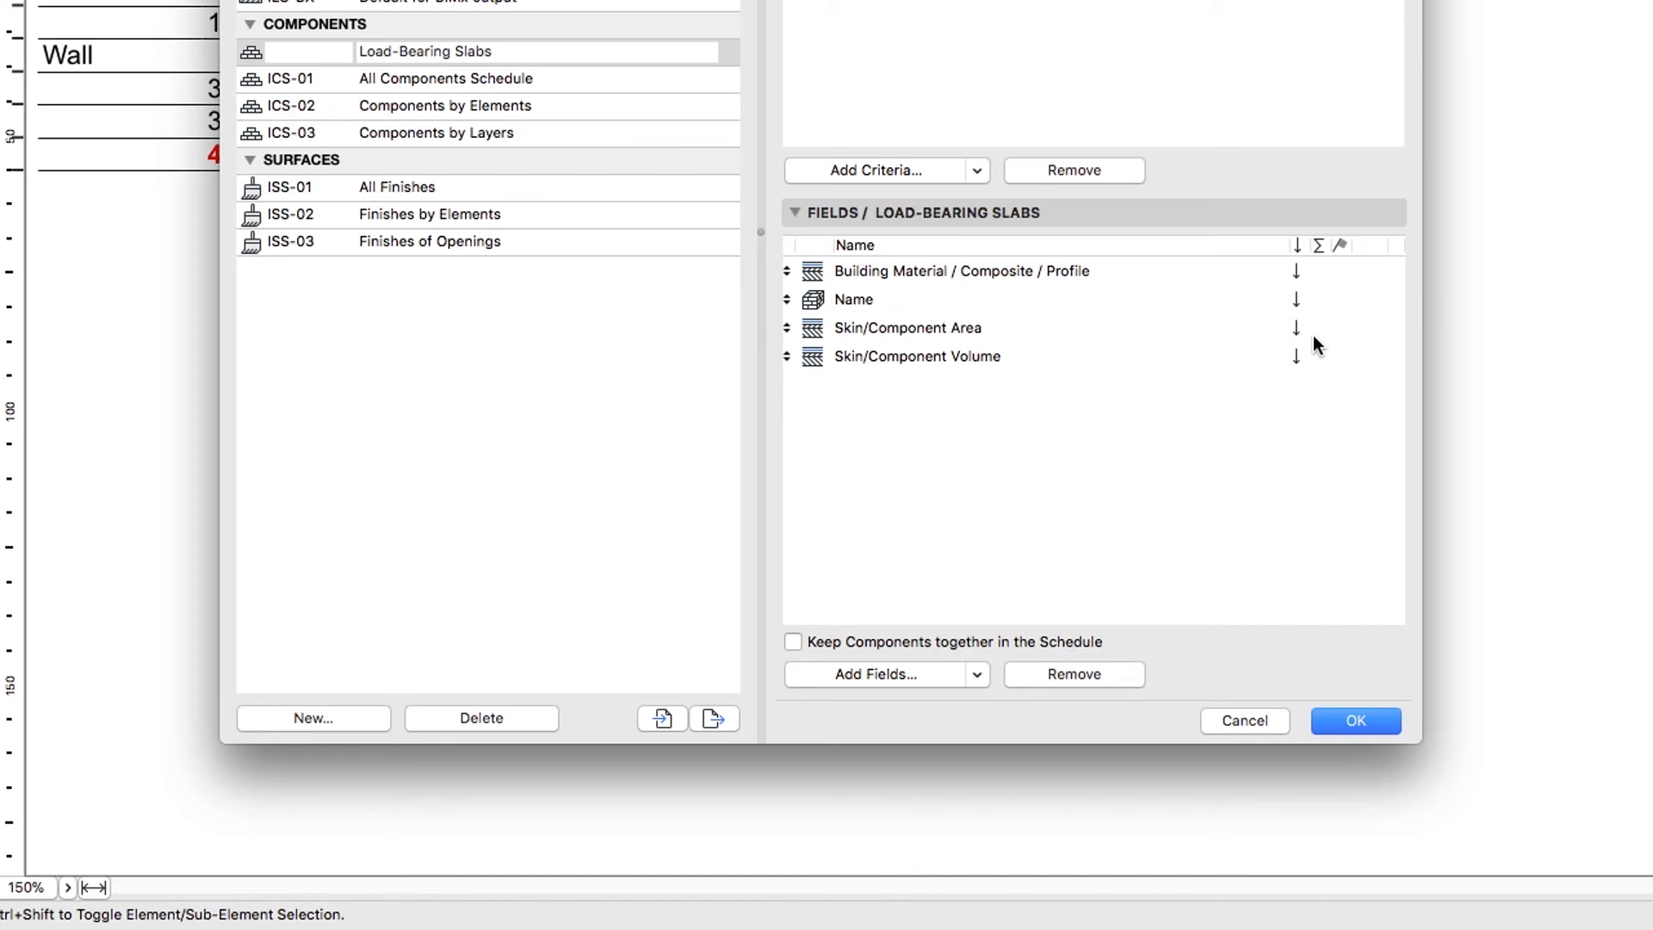
# Total the skin area and volume fields and confirm the scheme to display the schedule.
pyautogui.click(907, 327)
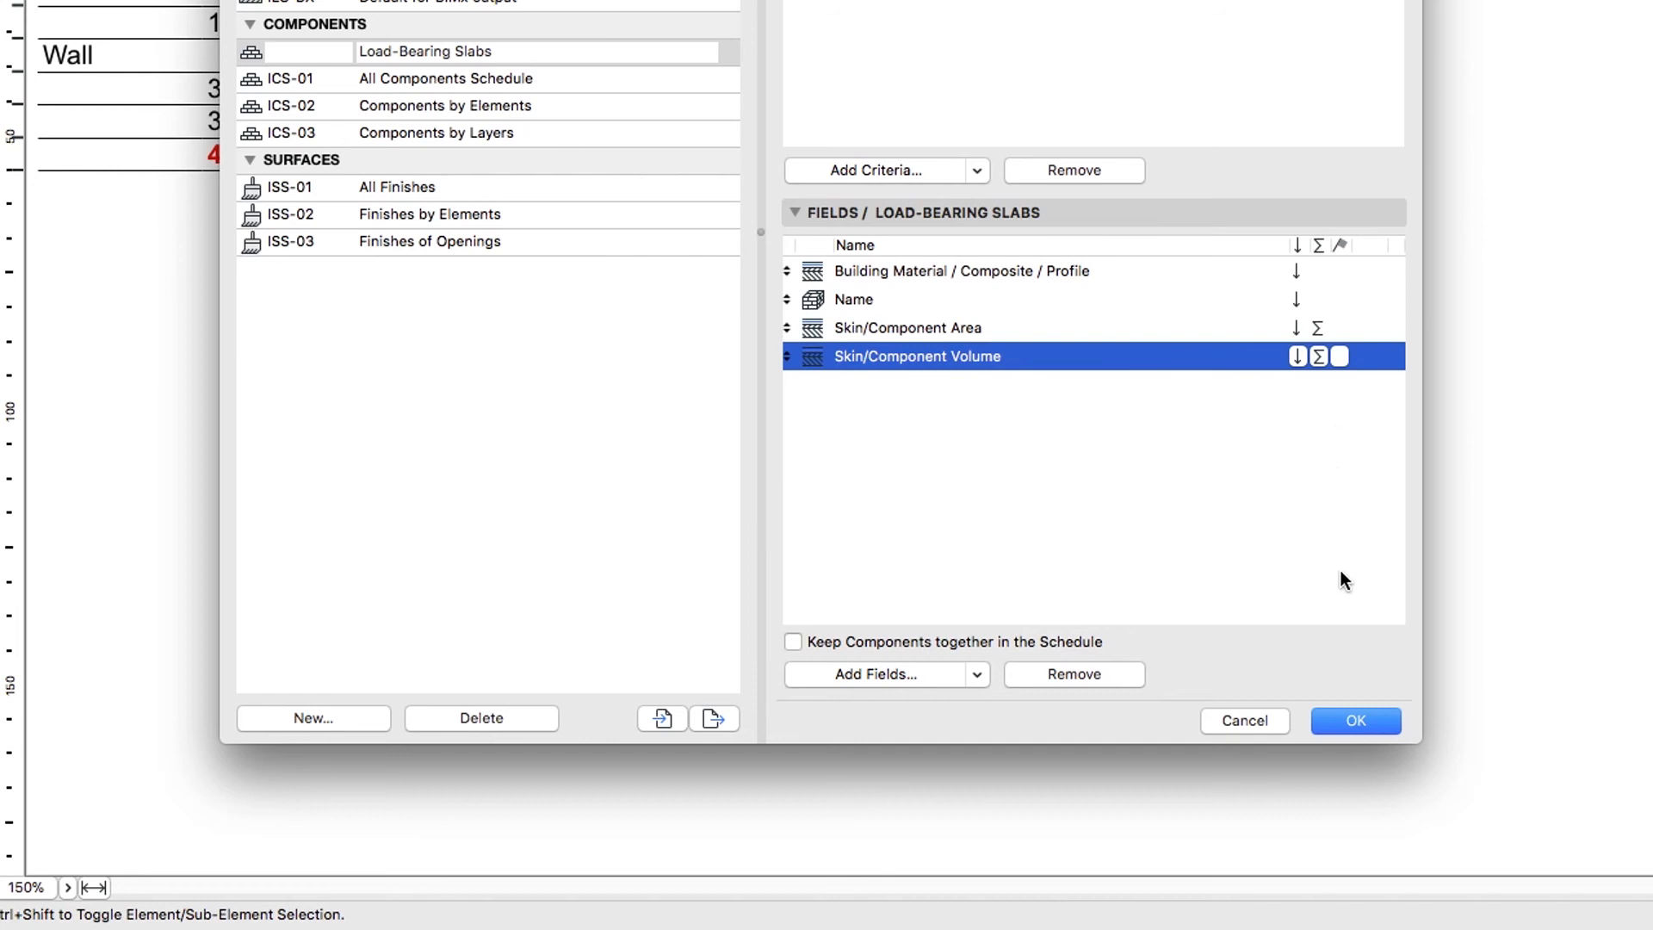
pyautogui.click(1355, 719)
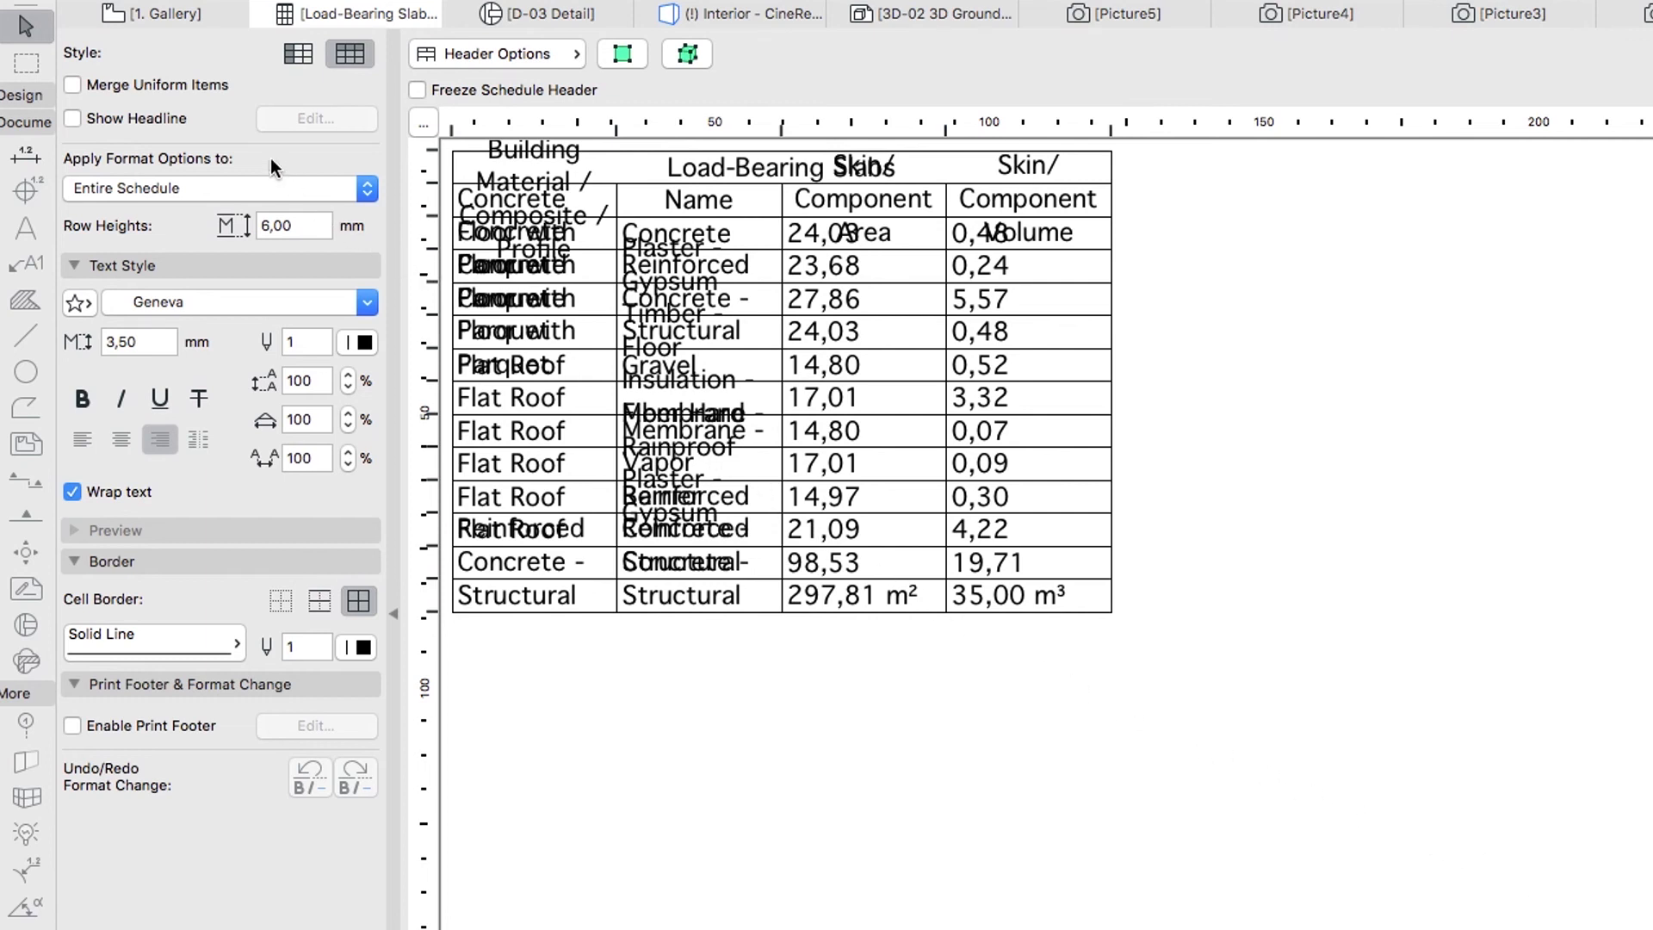
# Enable Merge Uniform Items and Show Headline for the Load-Bearing Slabs schedule.
pyautogui.click(72, 86)
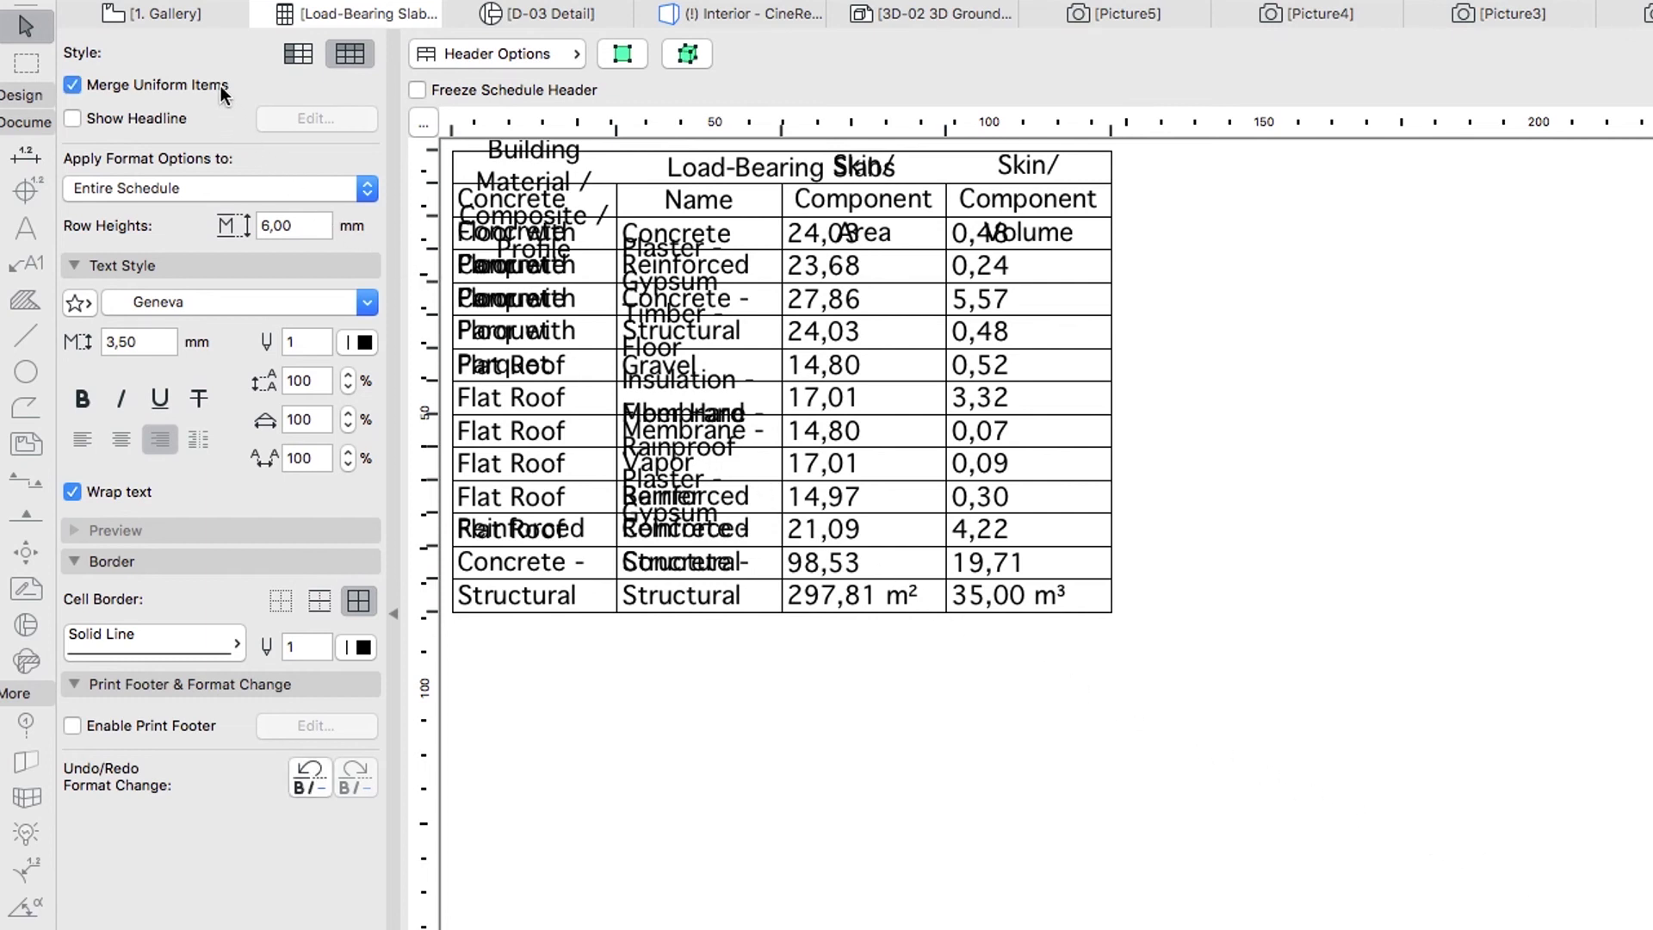
pyautogui.click(73, 118)
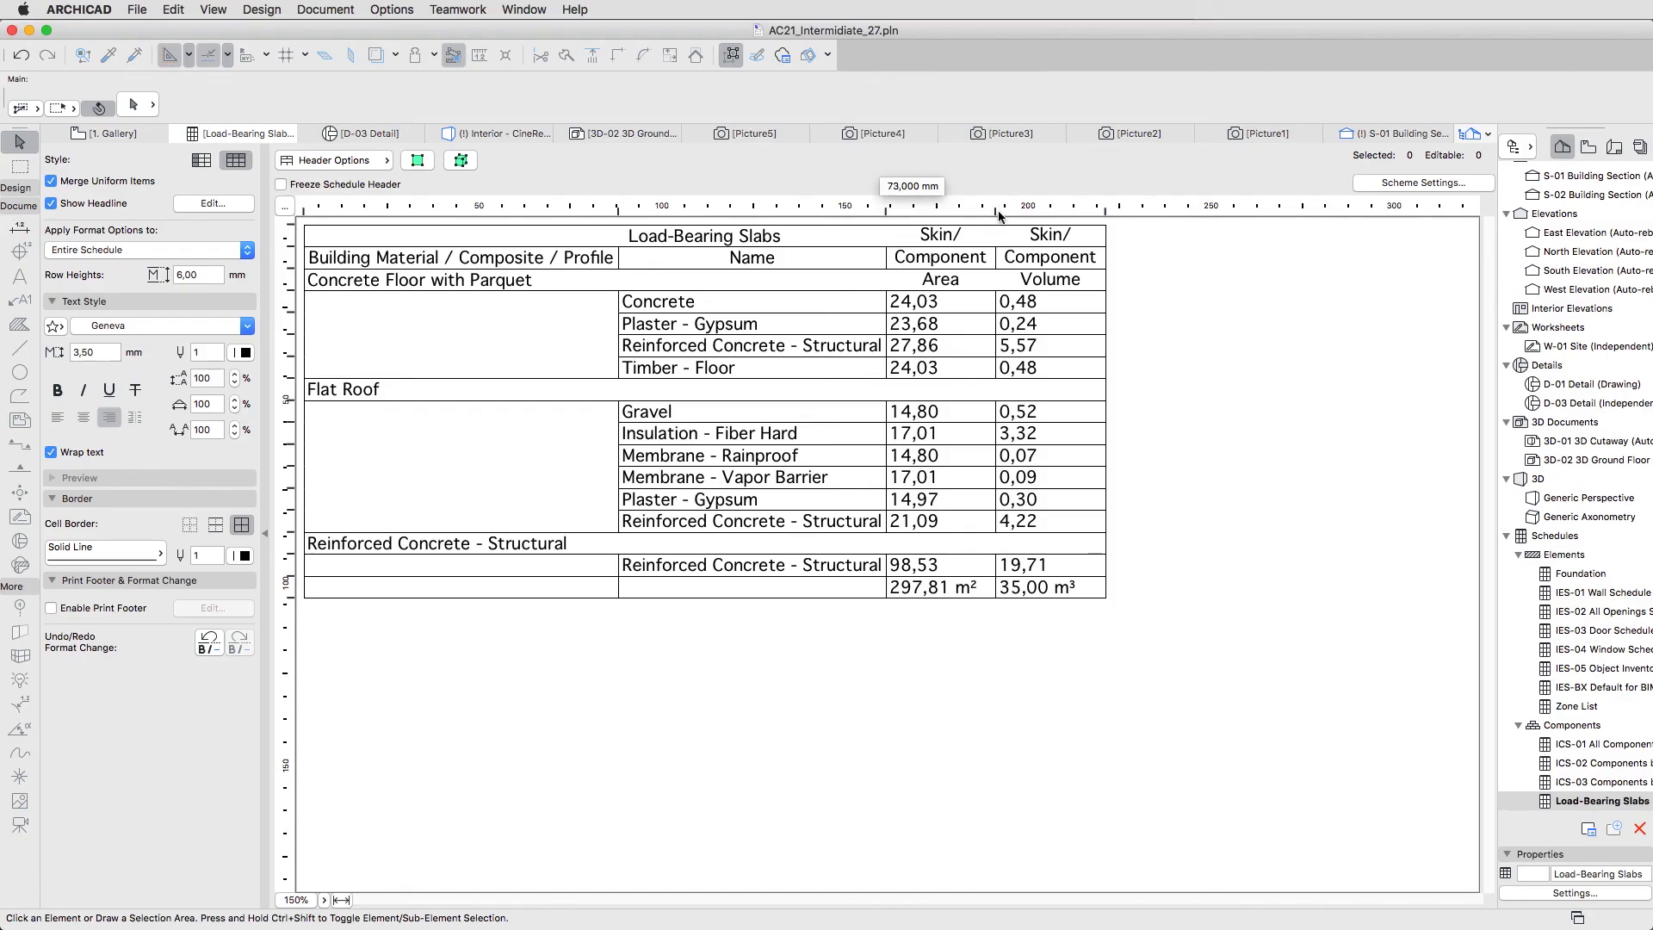
# Widen the Skin/Component Area column so its heading fits on one line.
pyautogui.moveTo(996, 210); pyautogui.dragTo(1177, 210)
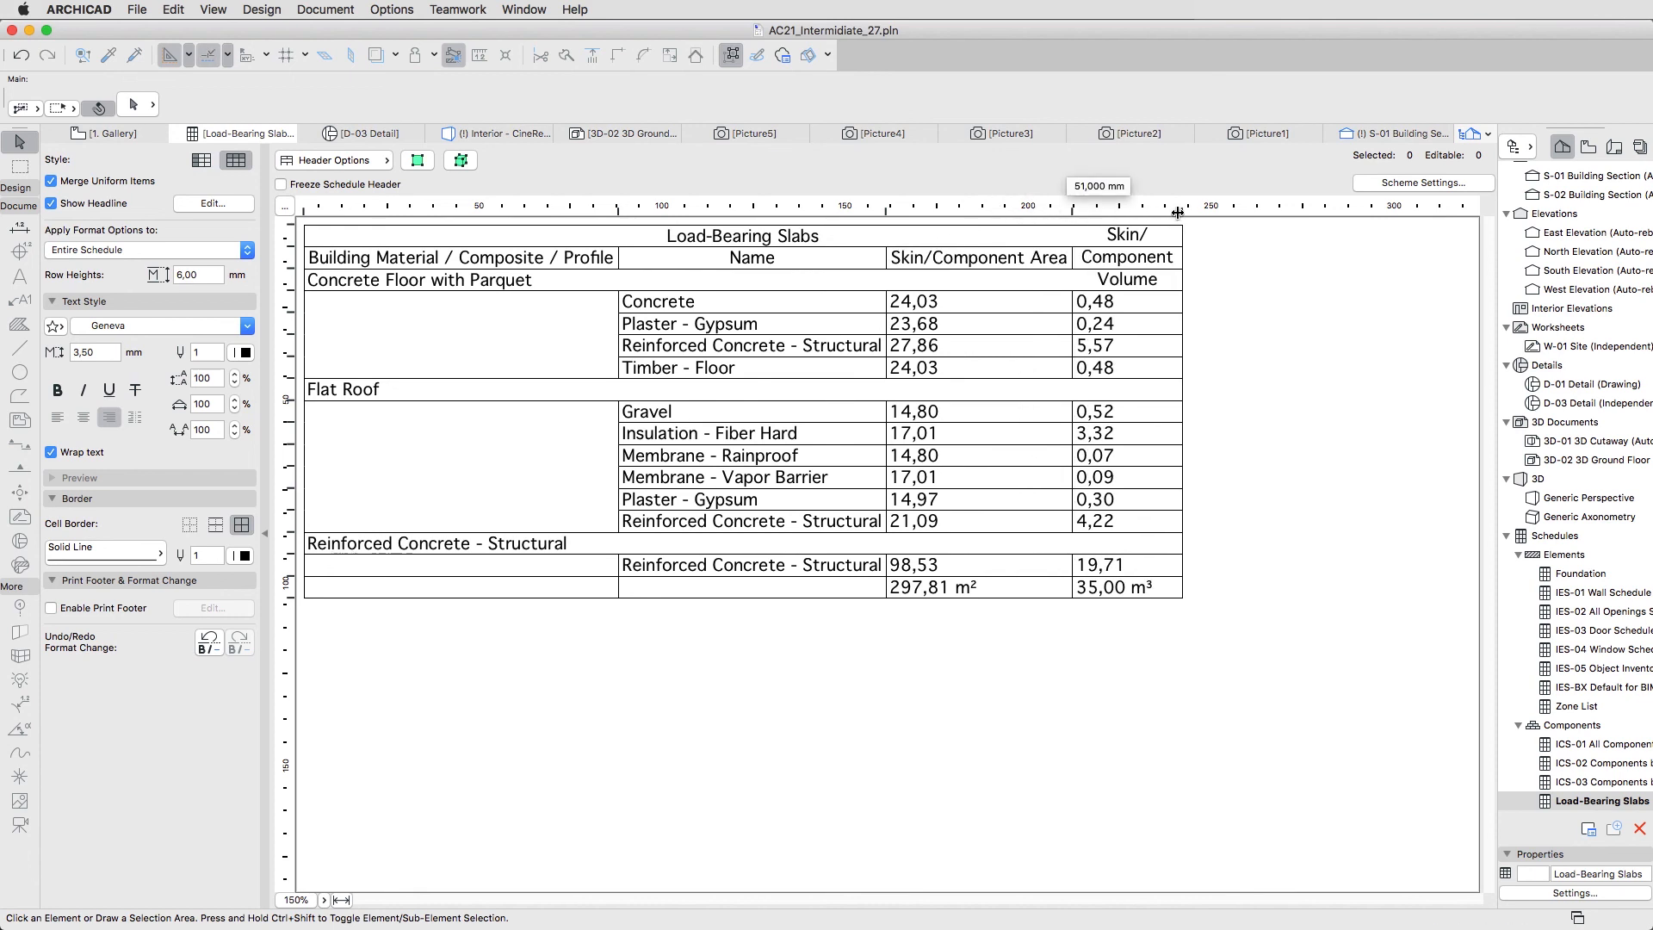